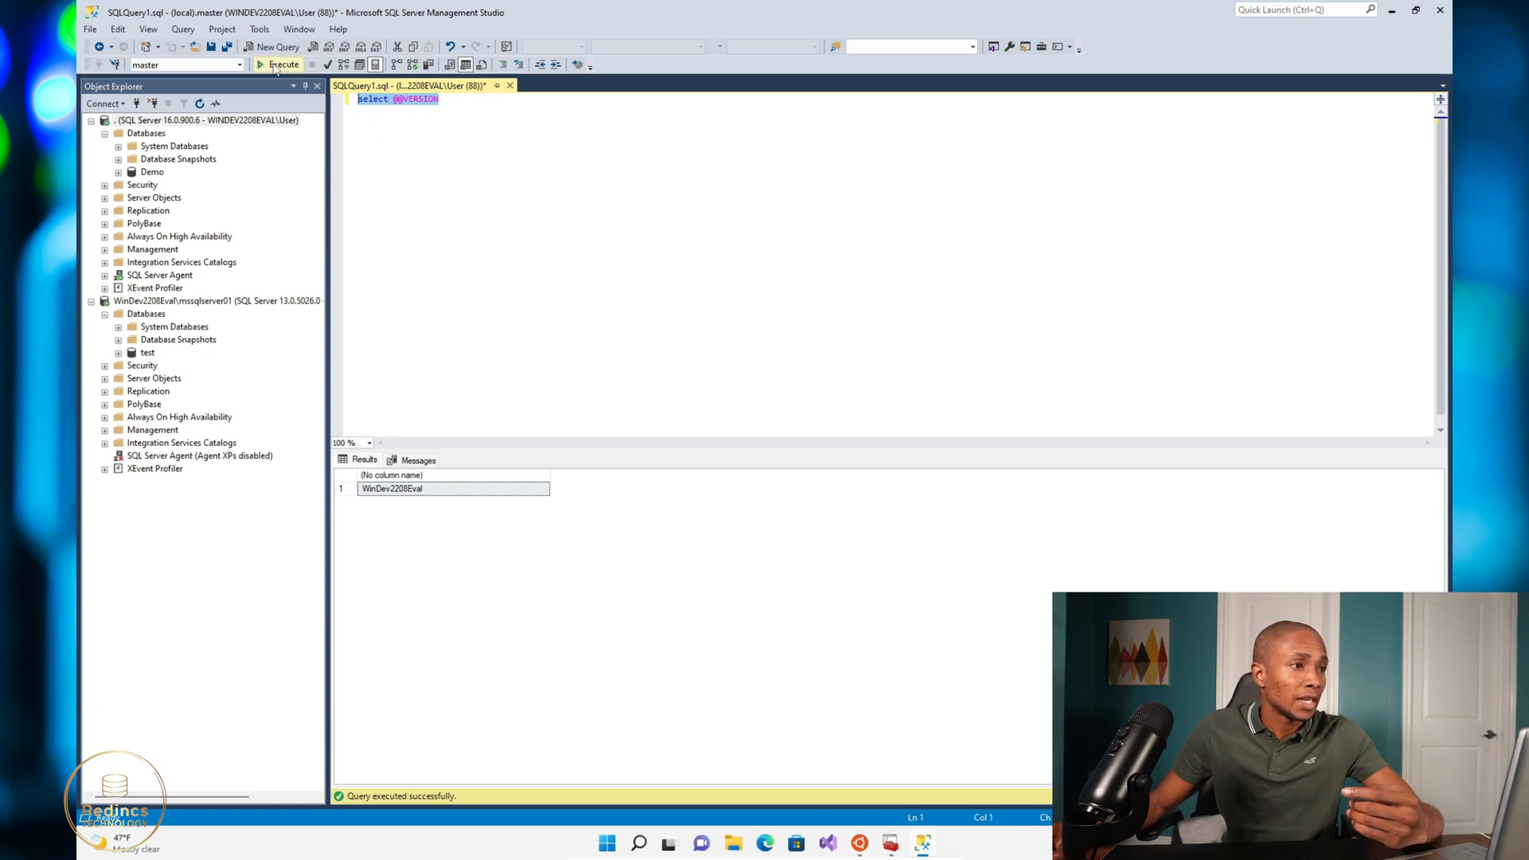
click(284, 63)
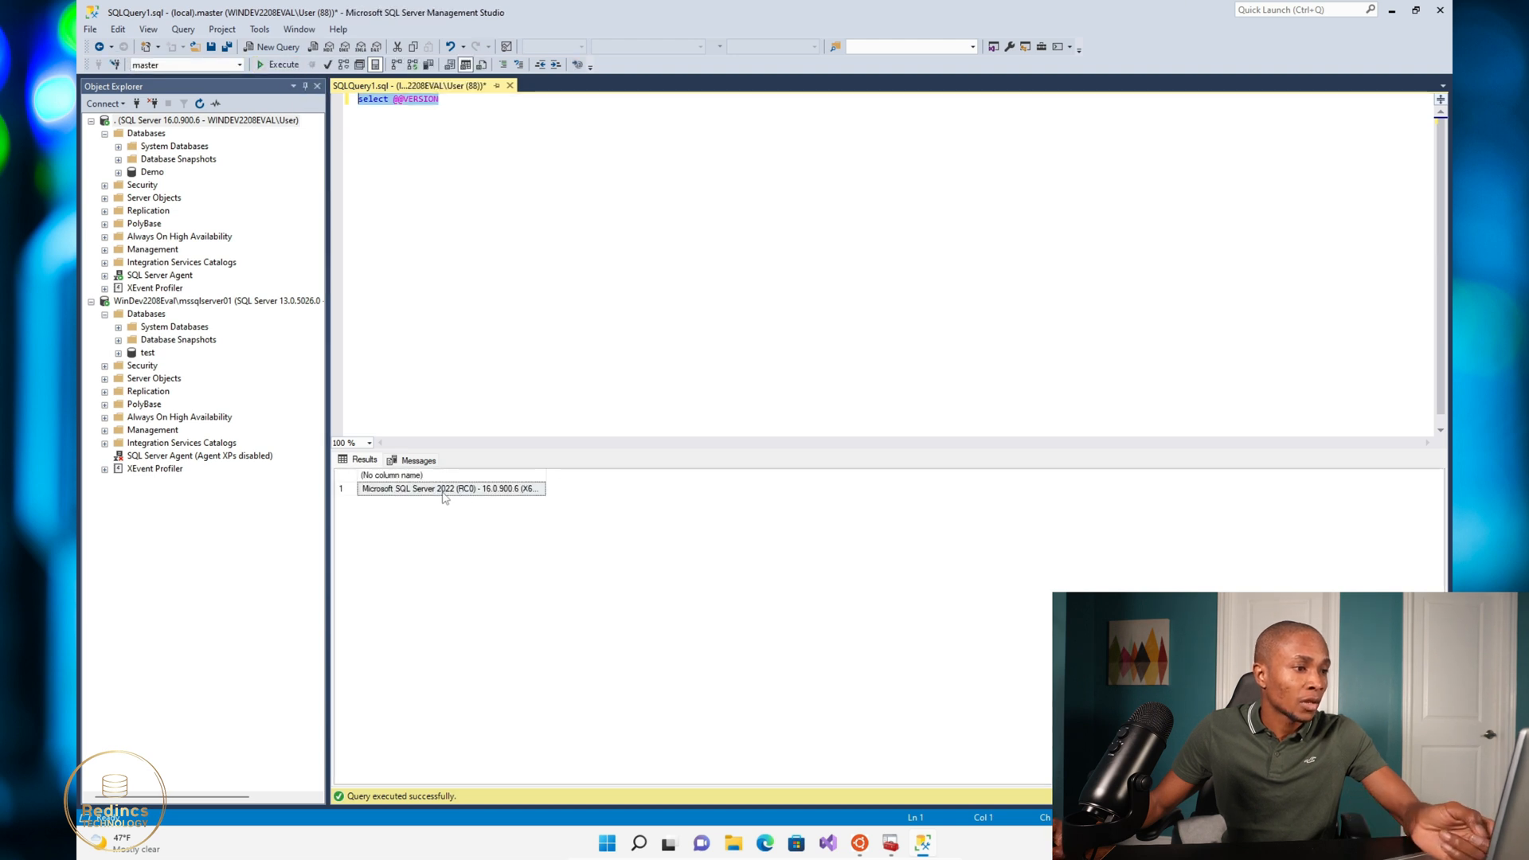
right_click(414, 105)
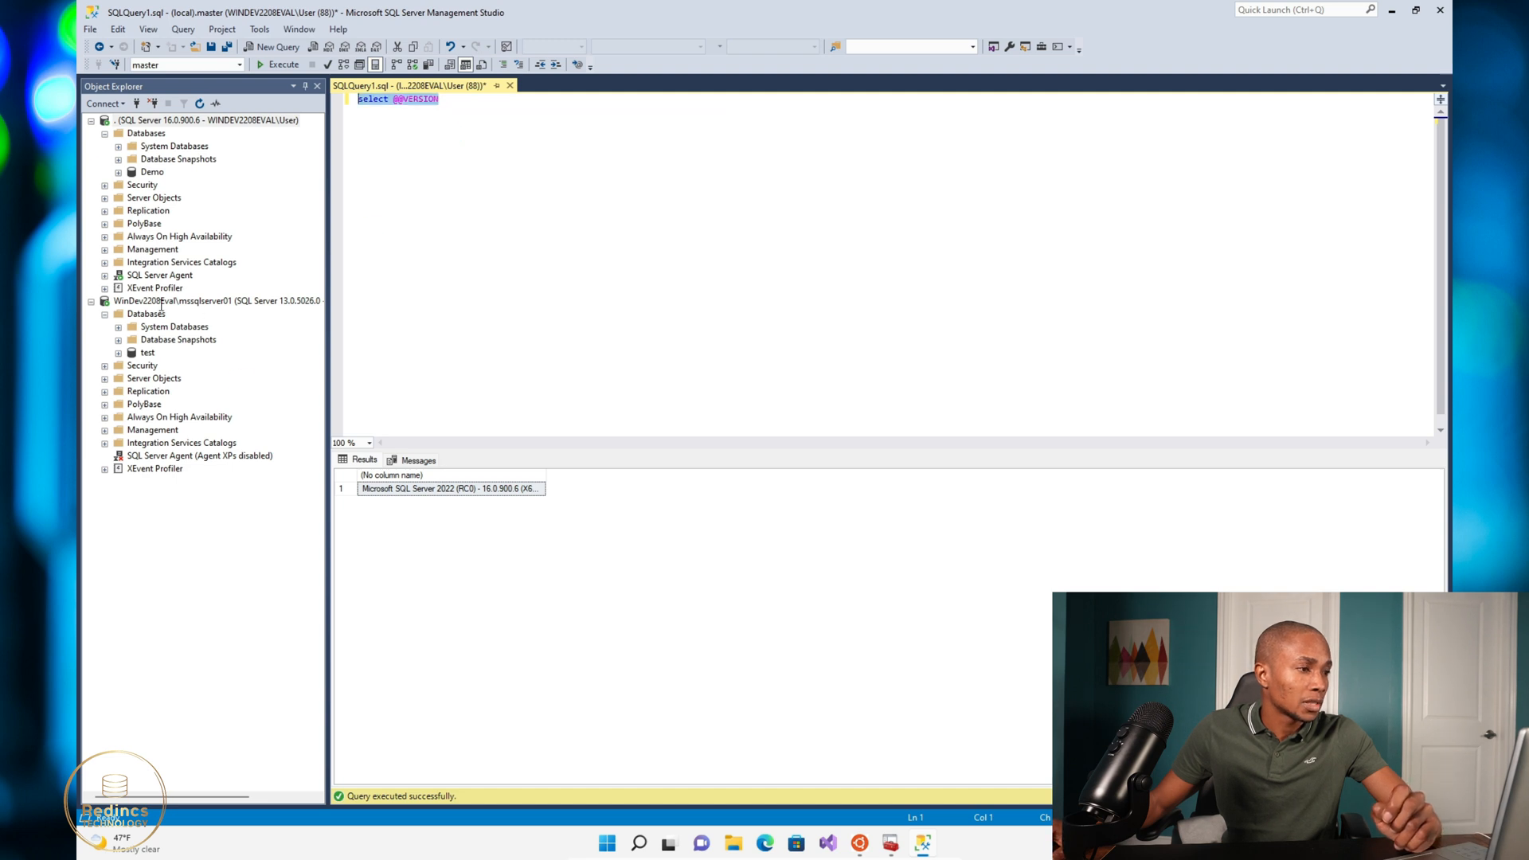
right_click(145, 314)
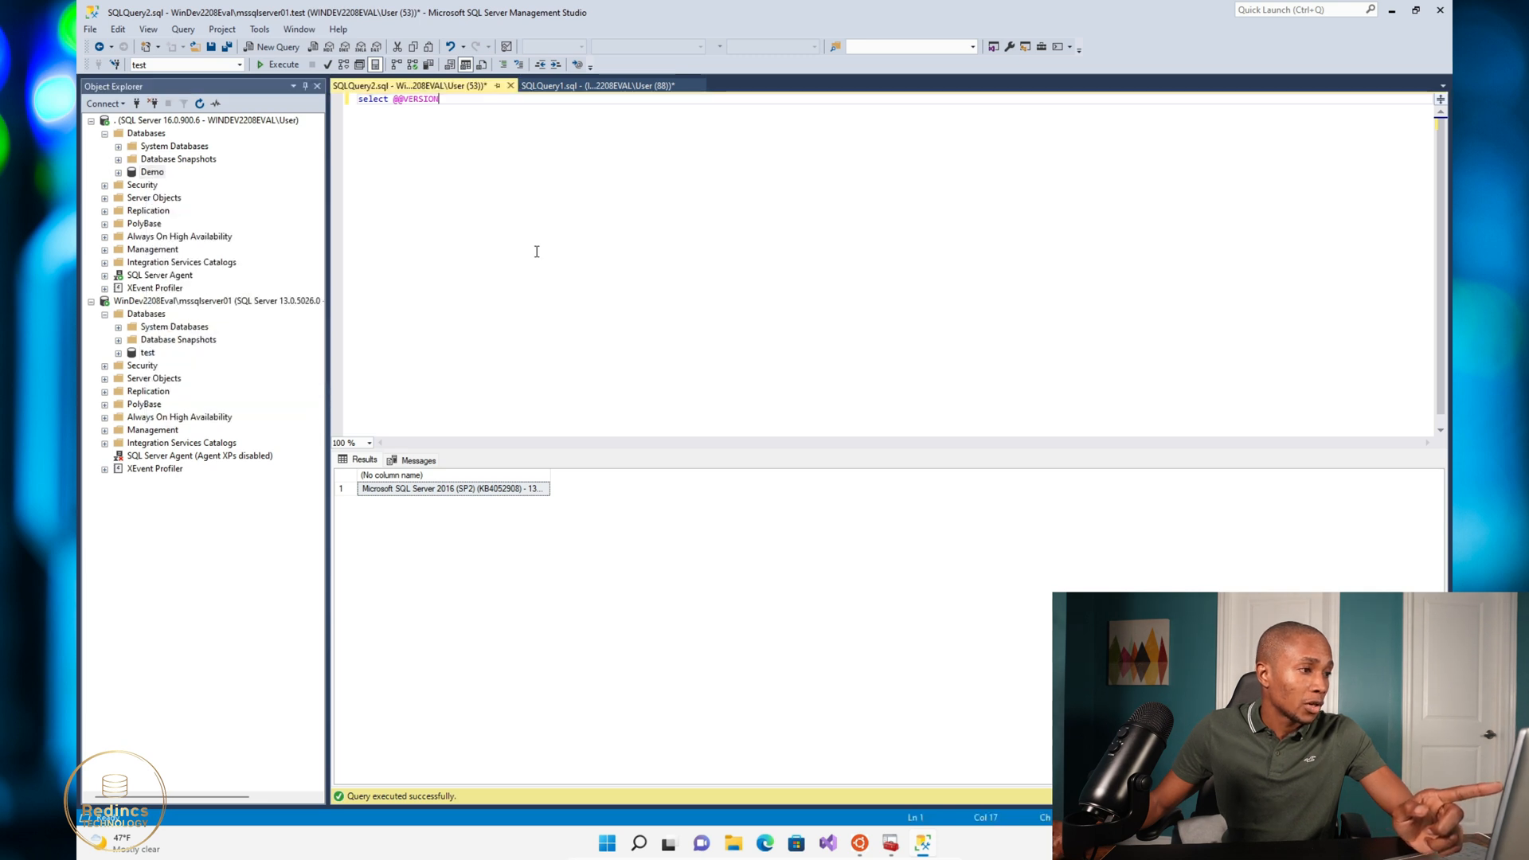
Start a Restore Database on the SQL Server 2016 instance's Databases node
click(216, 301)
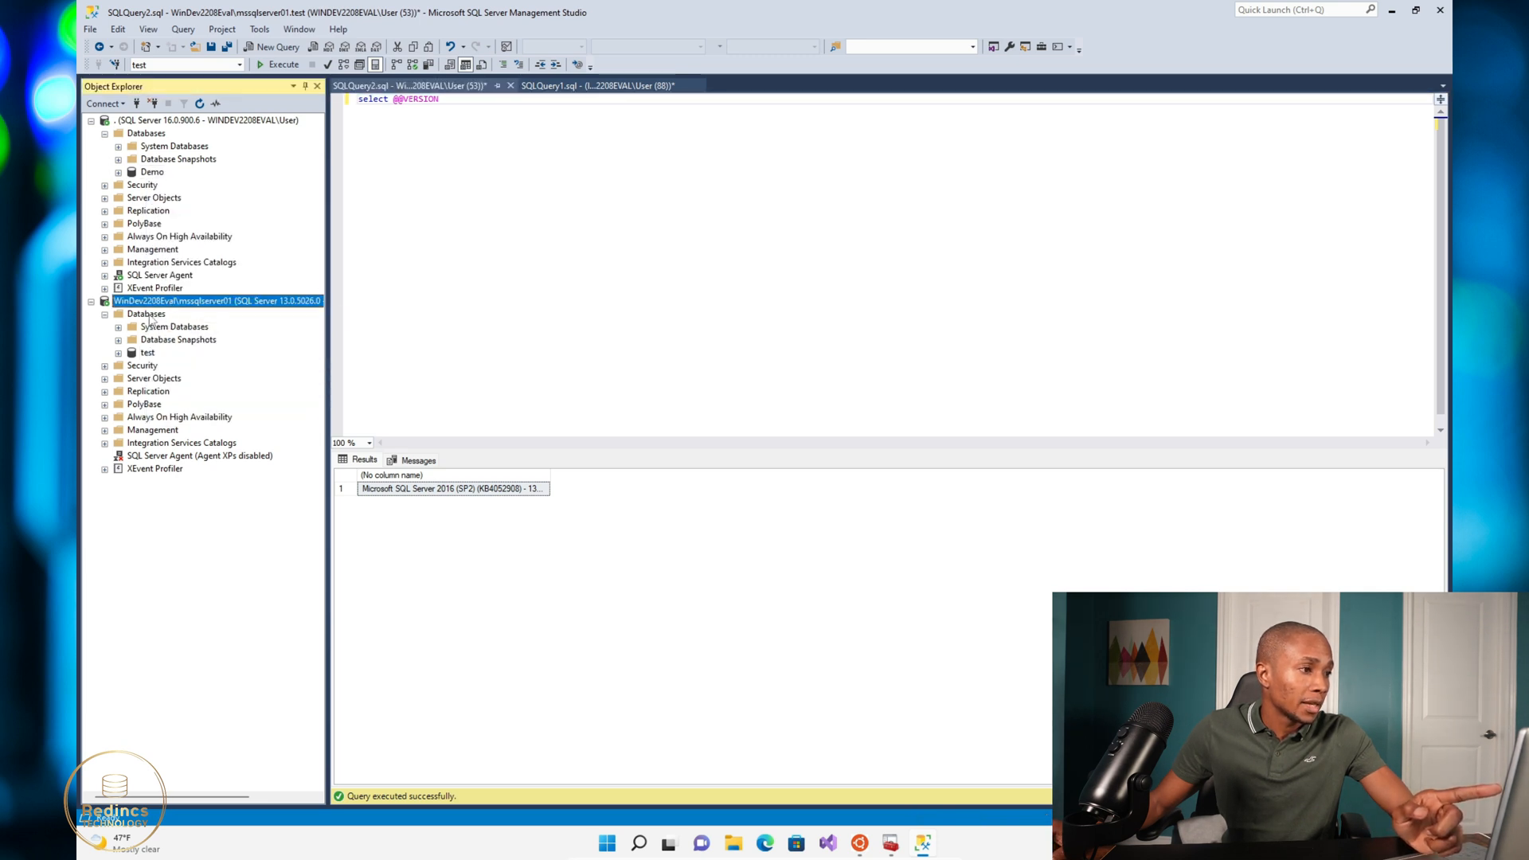
right_click(145, 314)
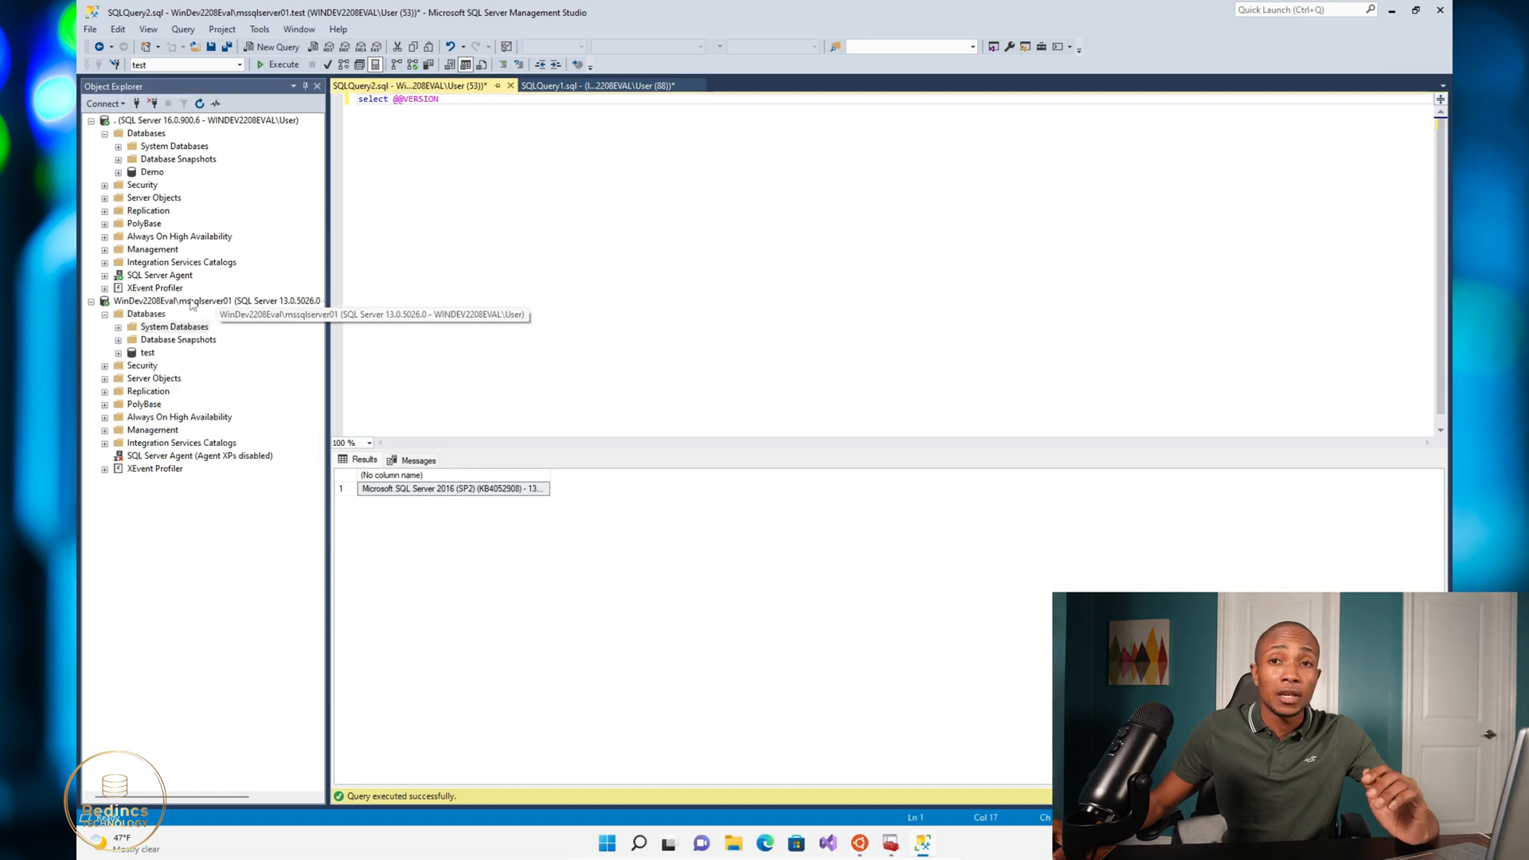
right_click(145, 313)
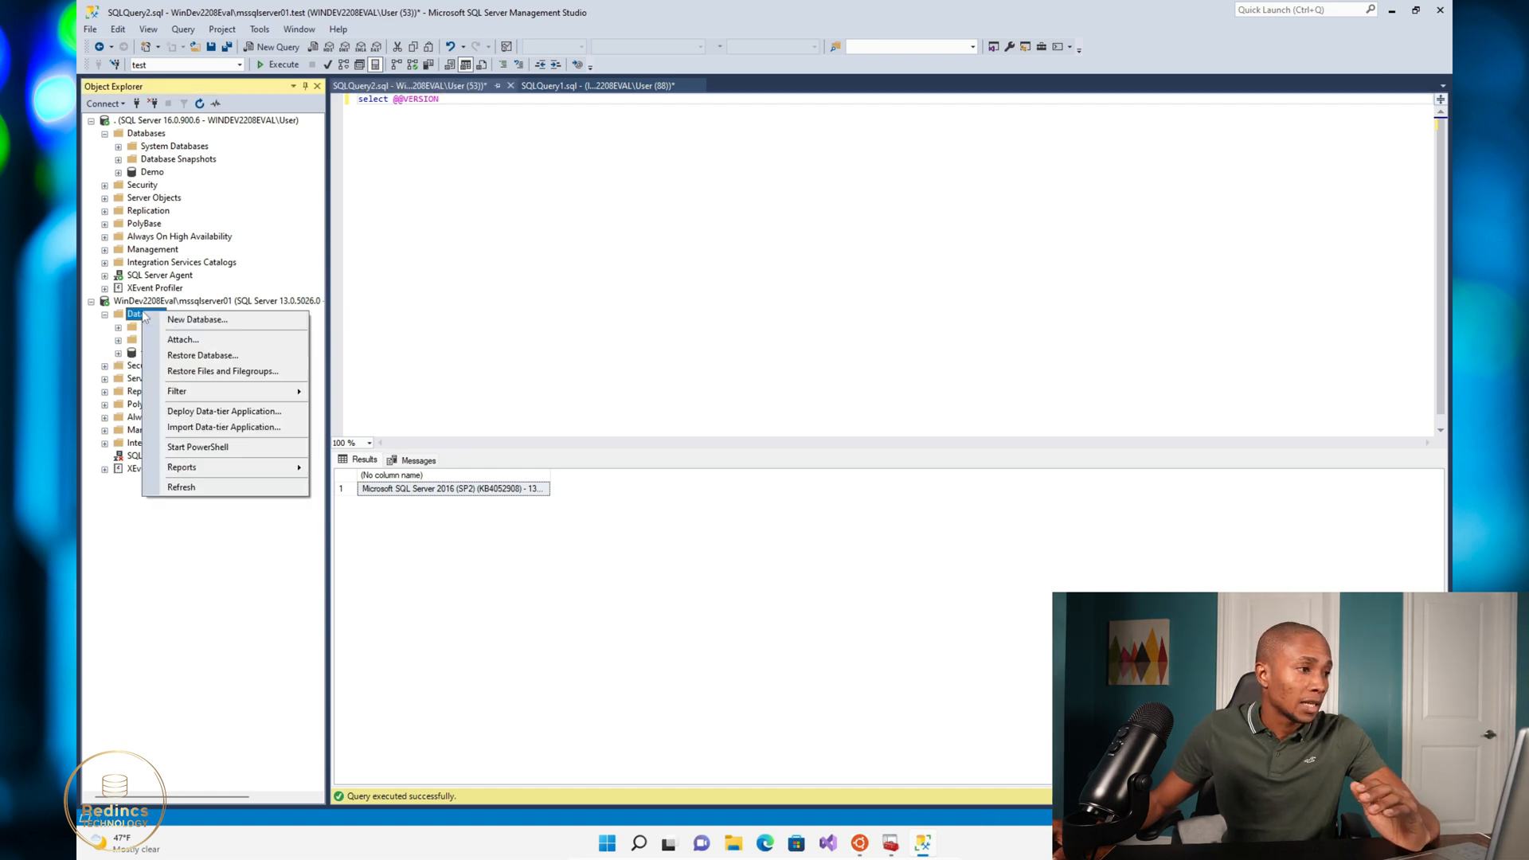
mouse_move(202, 355)
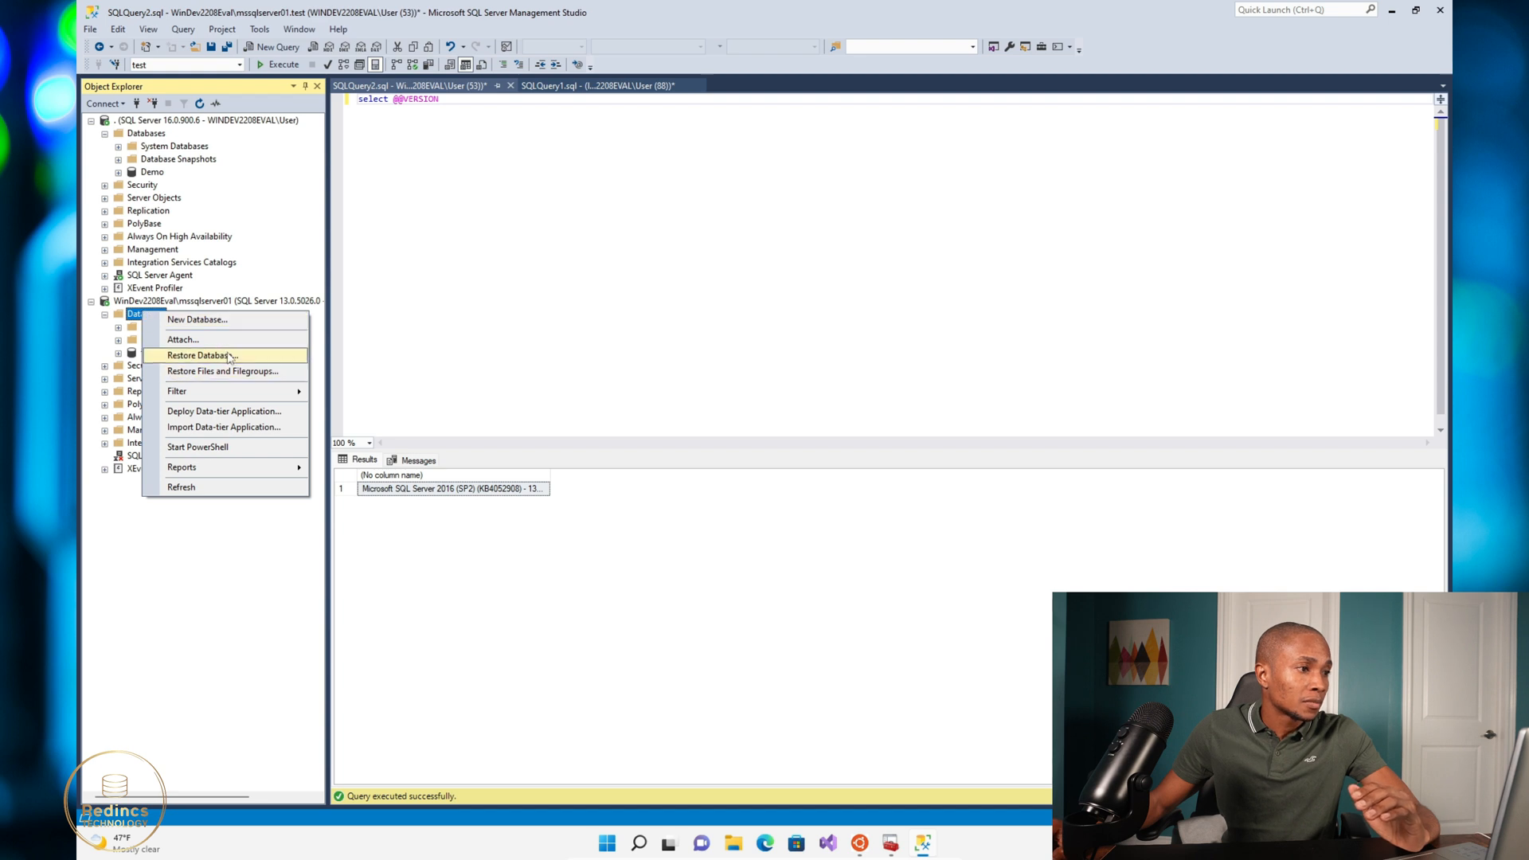
click(198, 354)
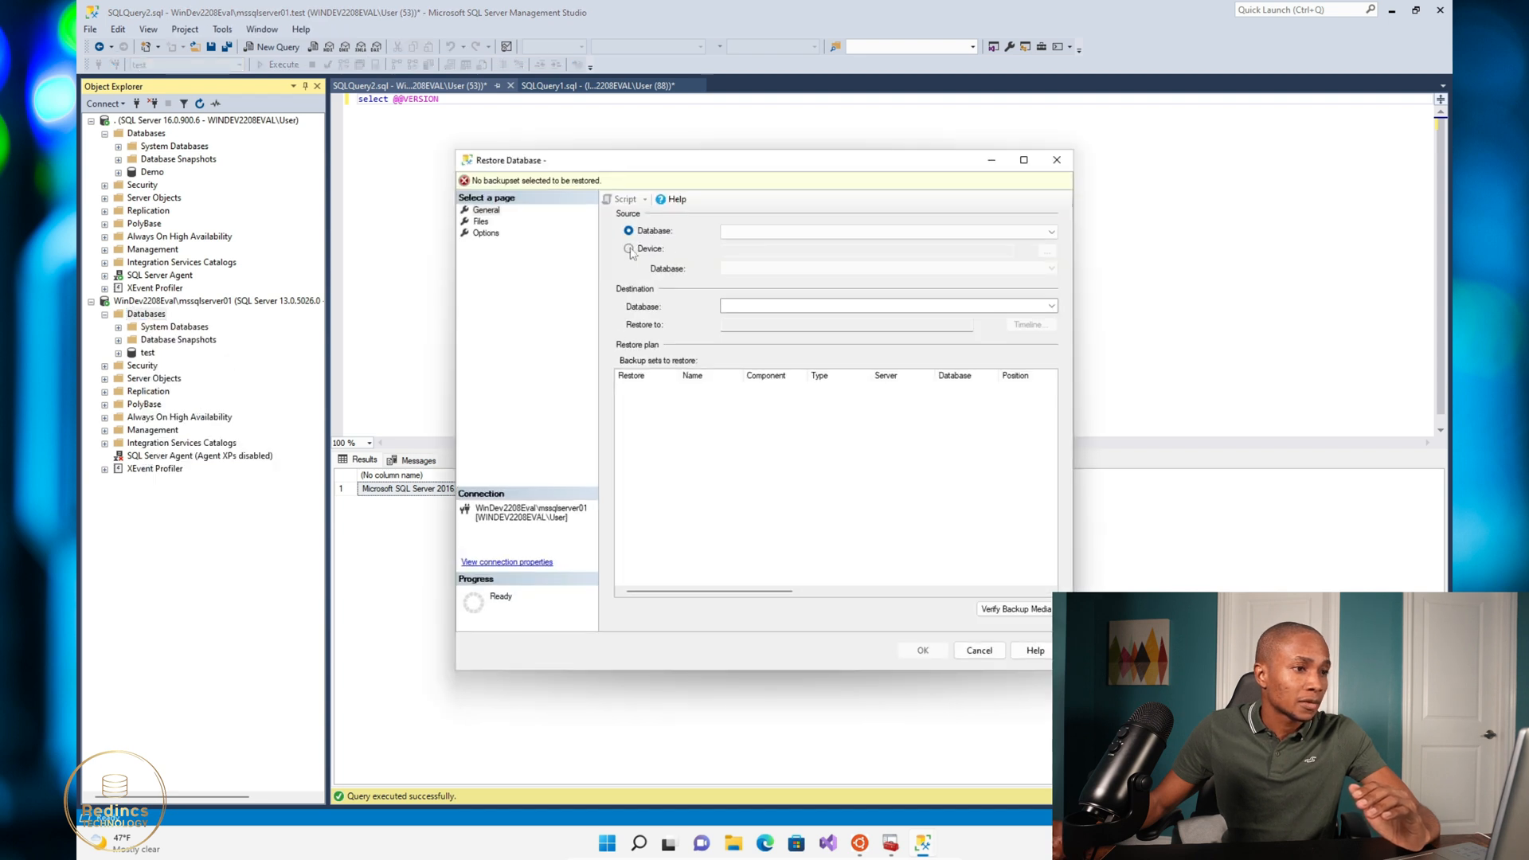
Choose Device as source and add C:\backups\Demo.bak as the backup media
click(630, 249)
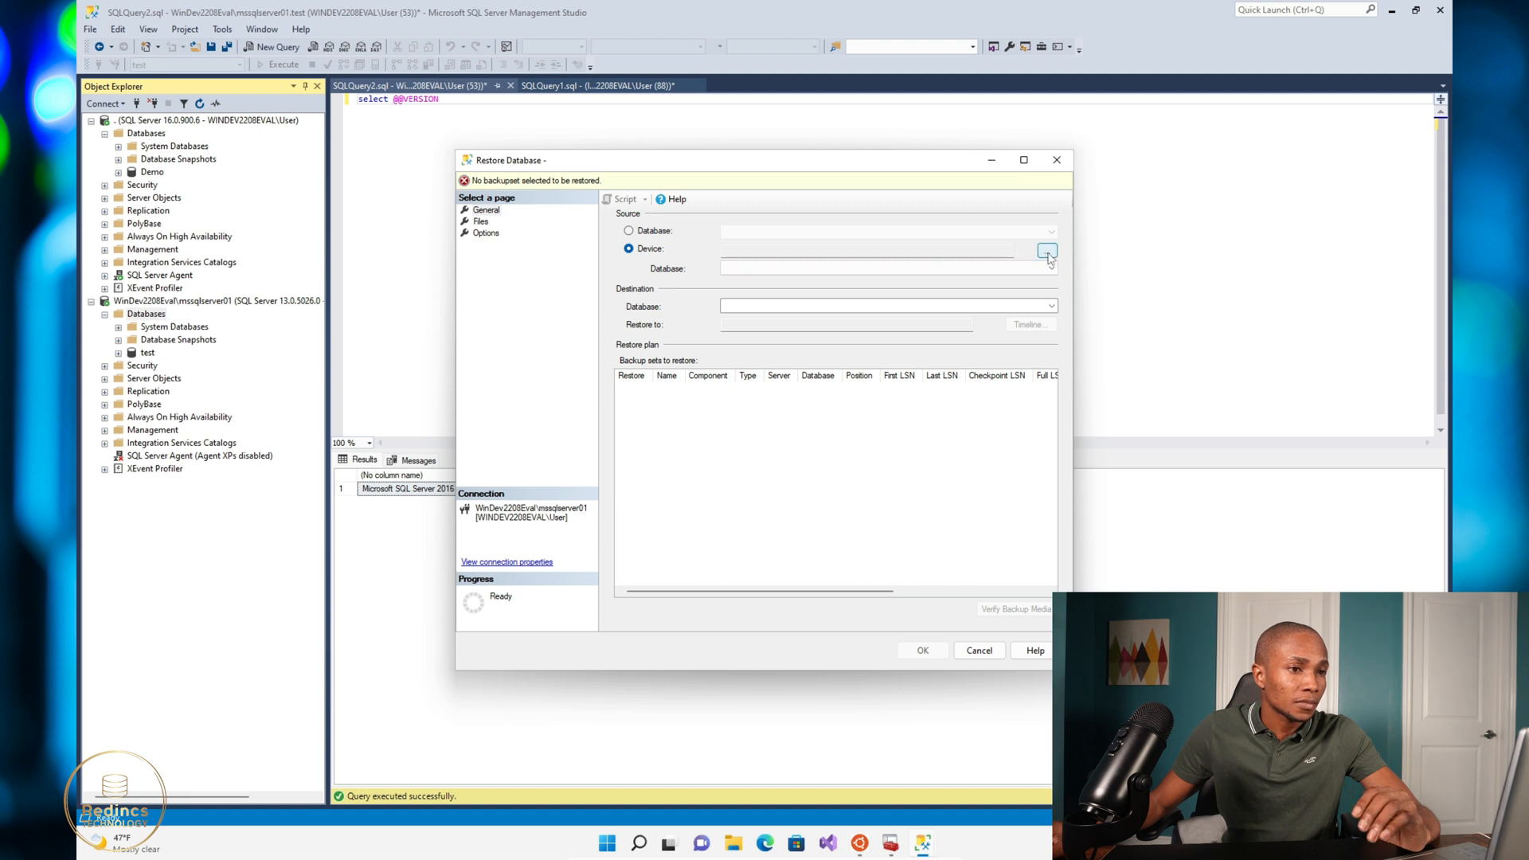
click(1047, 250)
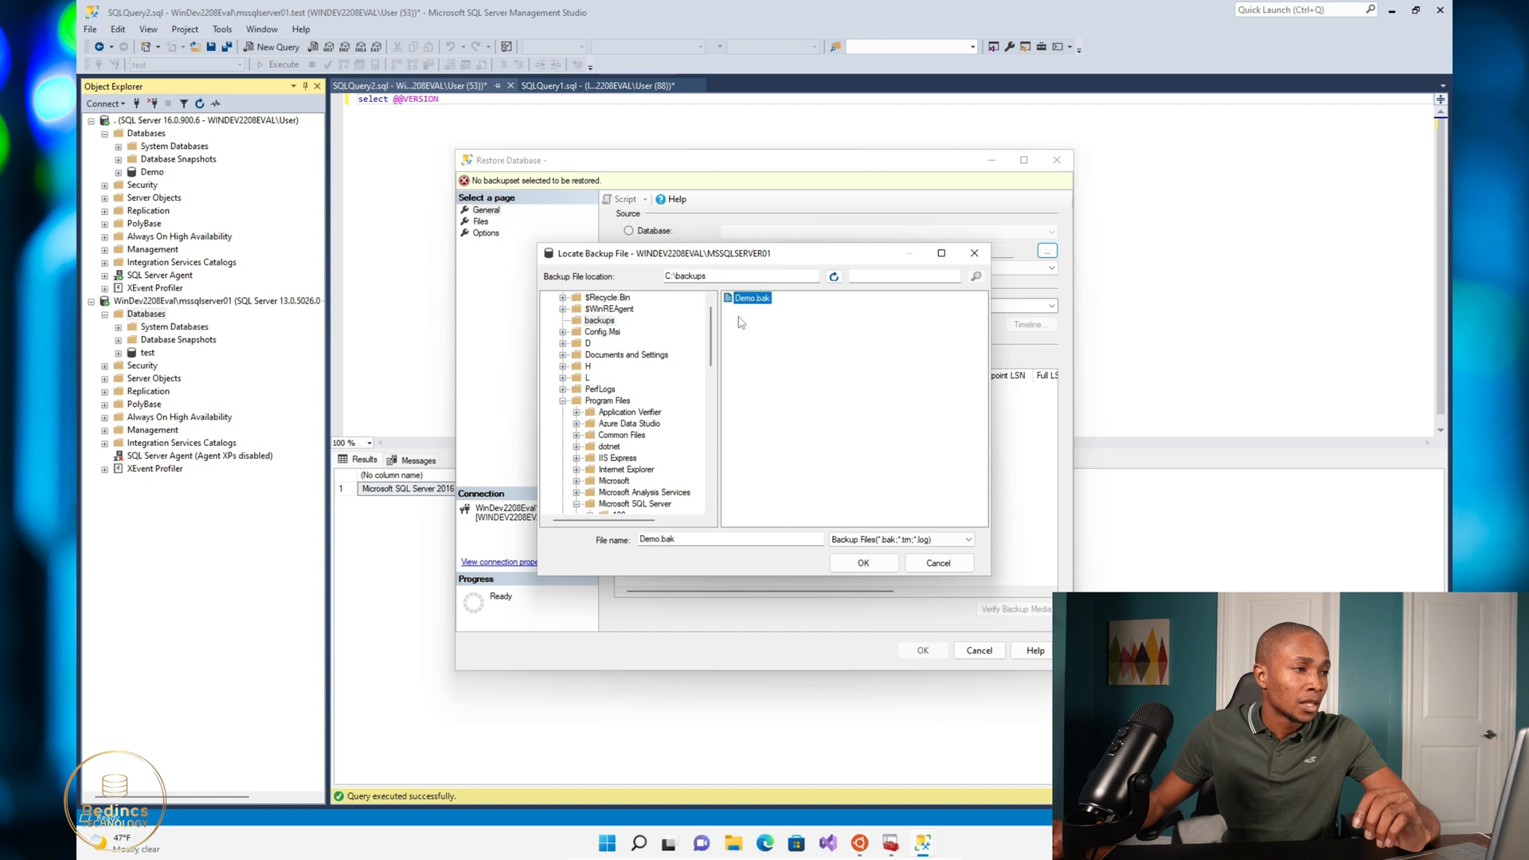
click(862, 562)
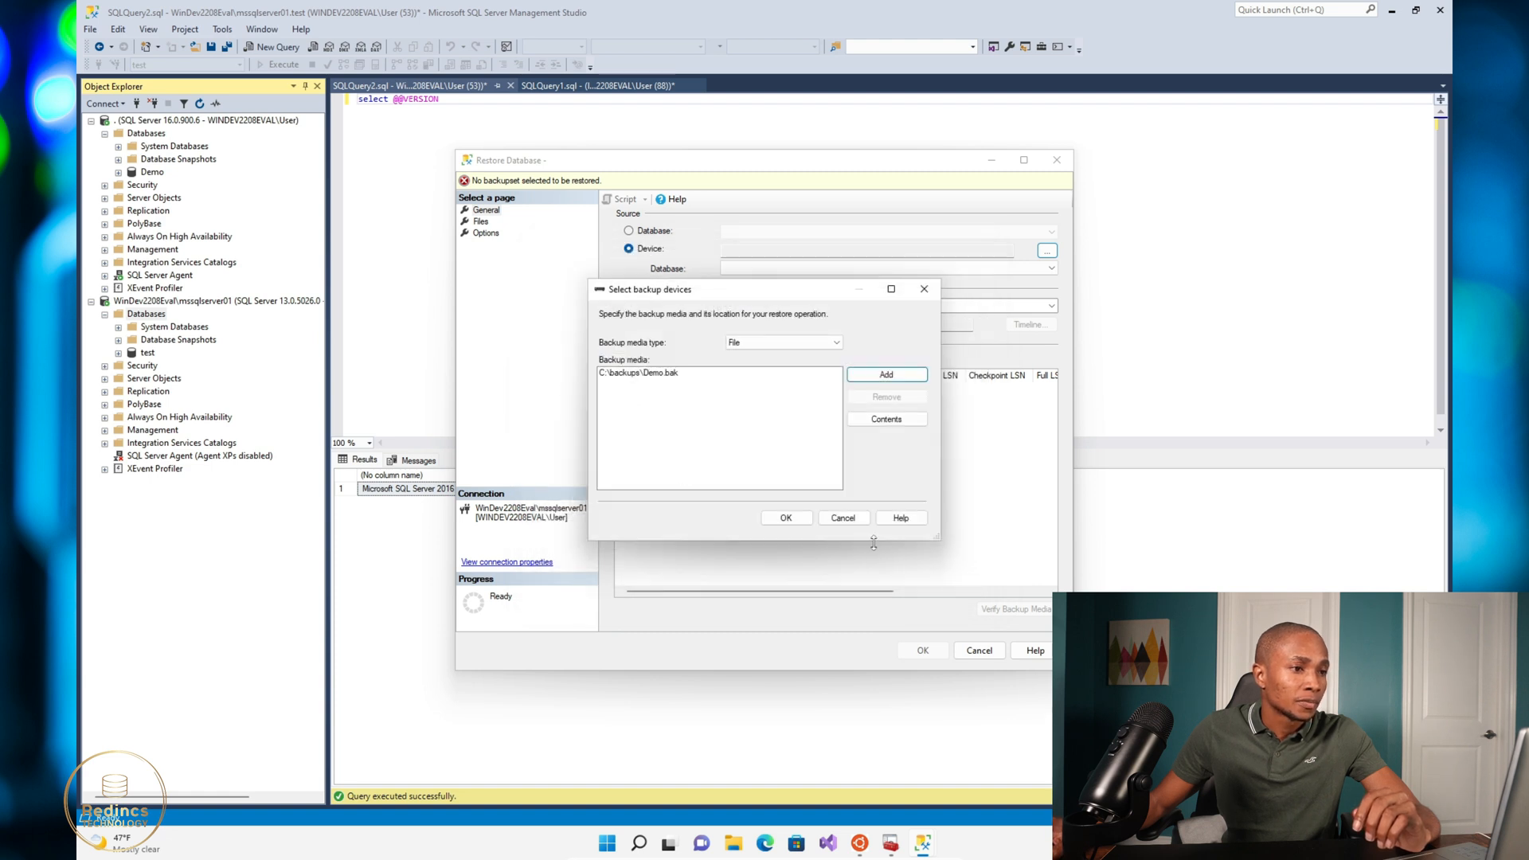
click(785, 518)
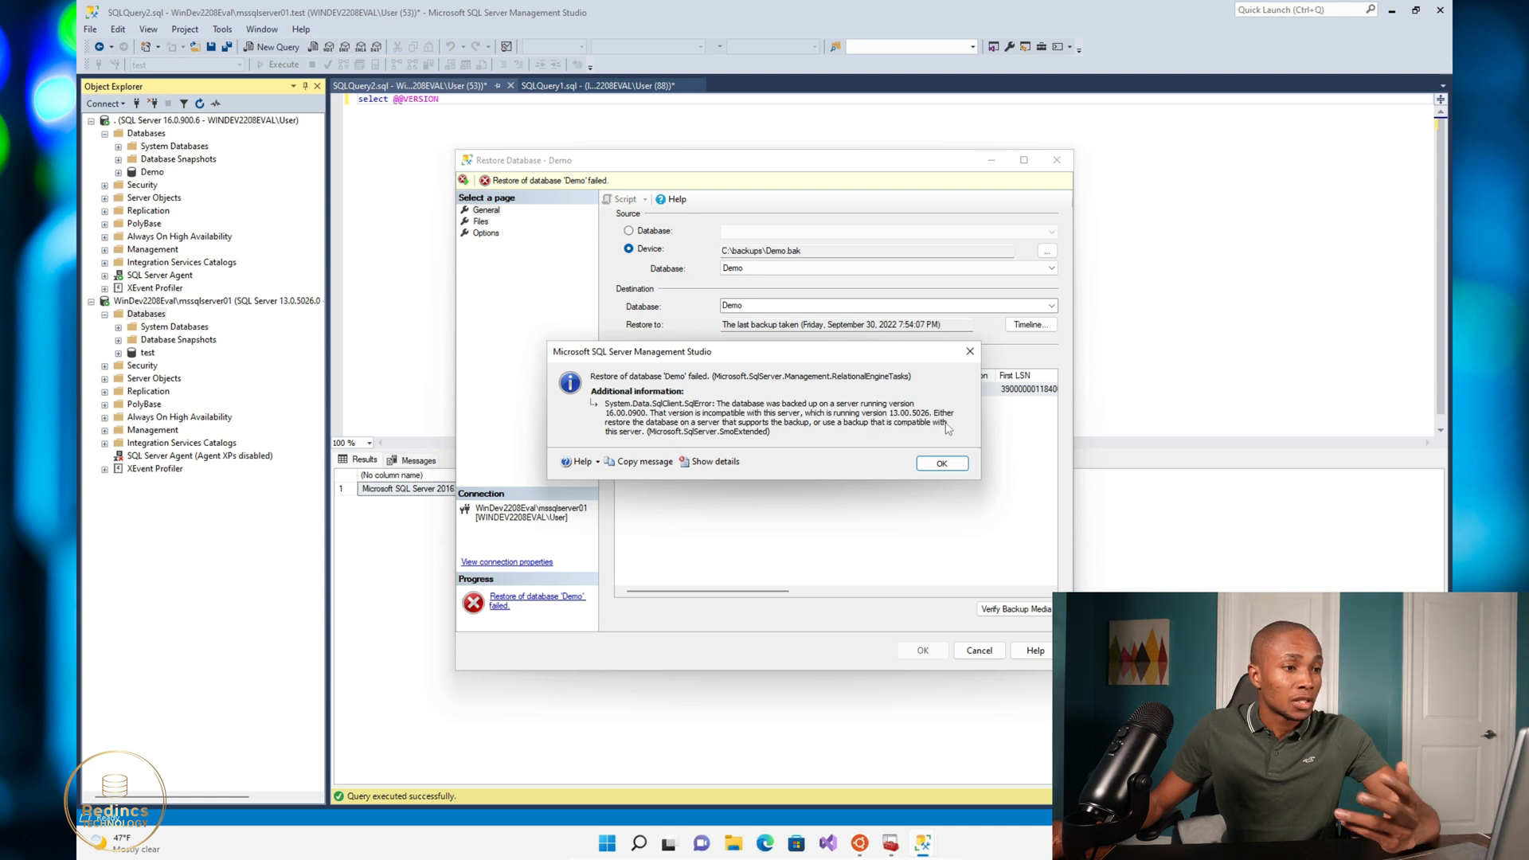
mouse_move(695, 435)
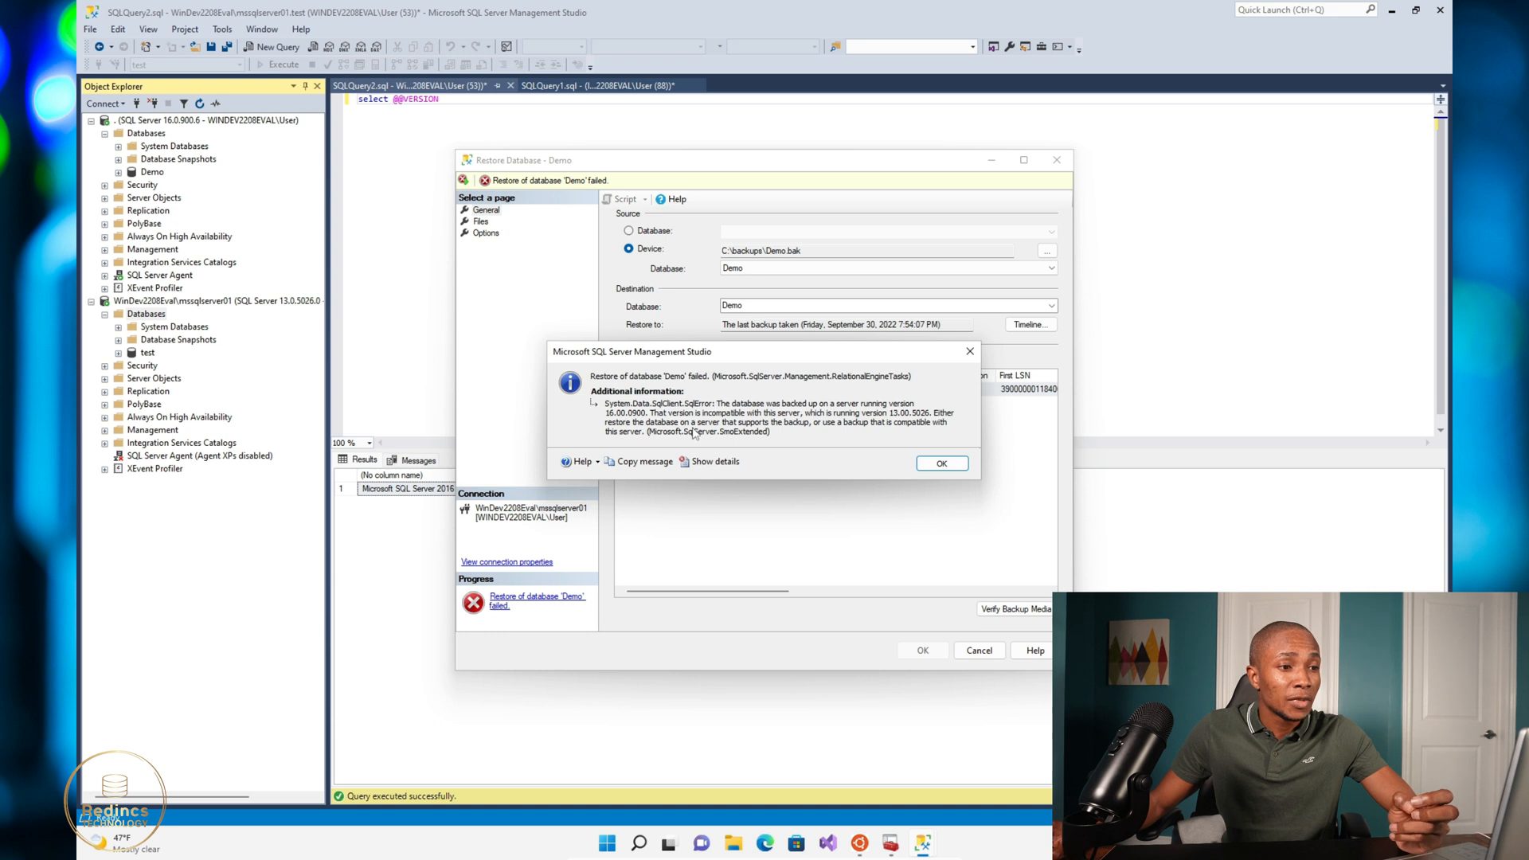
mouse_move(798, 432)
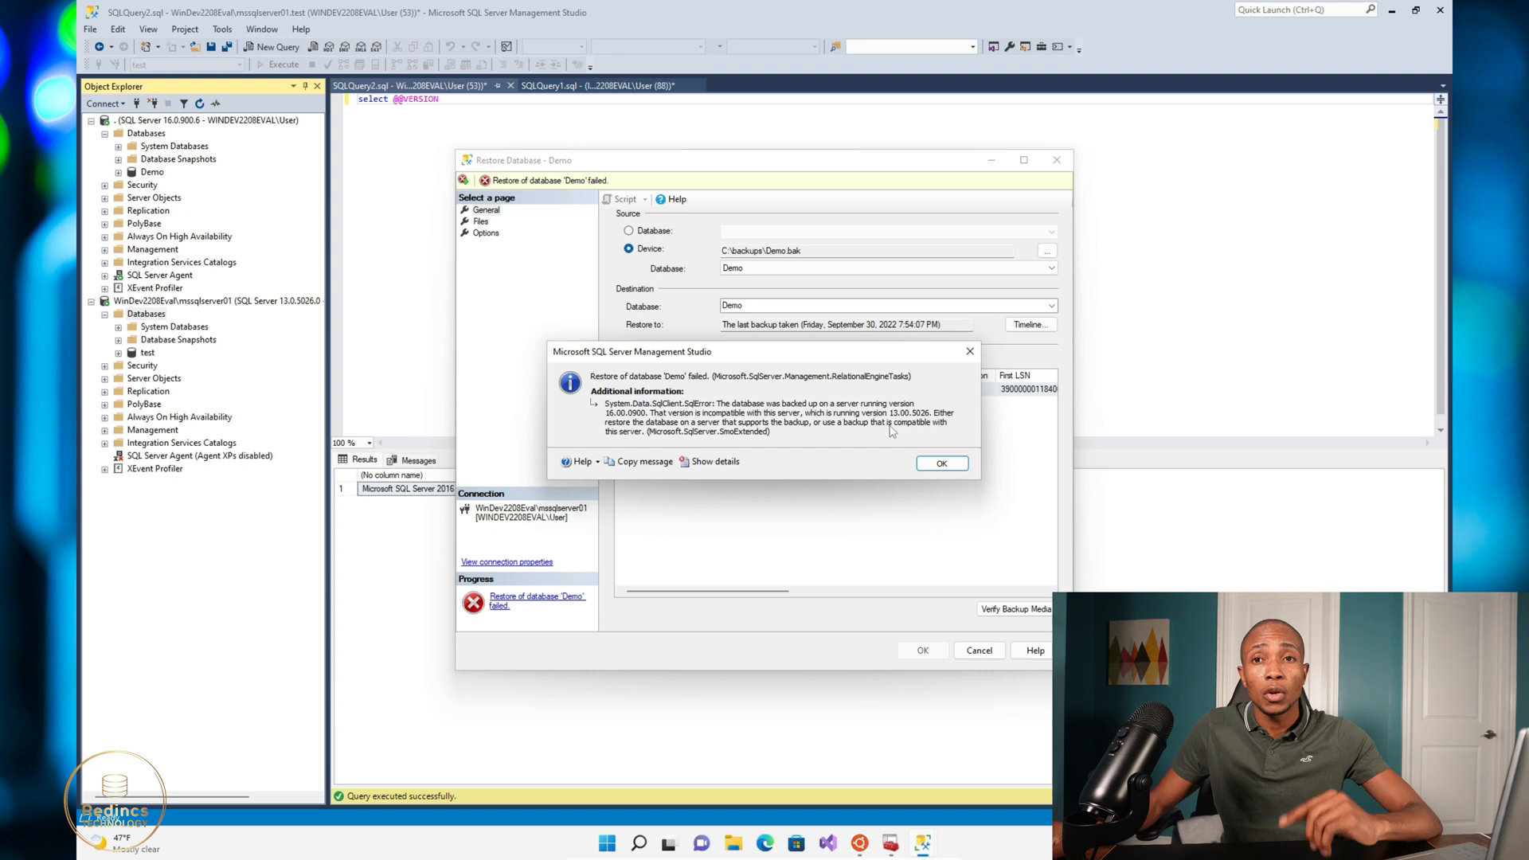
Dismiss the version-incompatibility error from the failed Demo restore
click(940, 462)
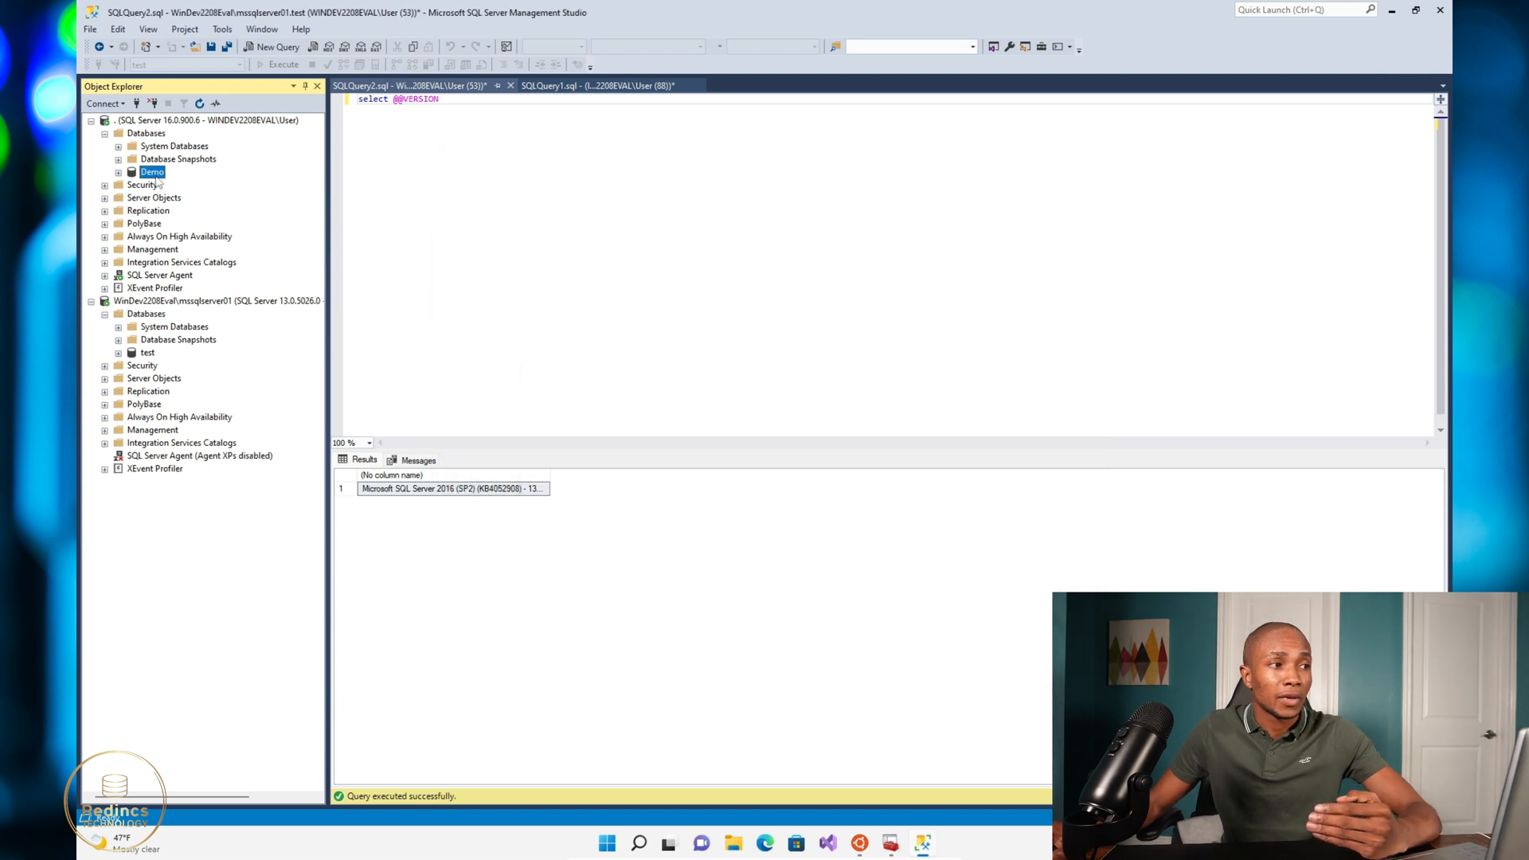
Start the Export Data-tier Application wizard for Demo and browse for the BACPAC location
right_click(153, 172)
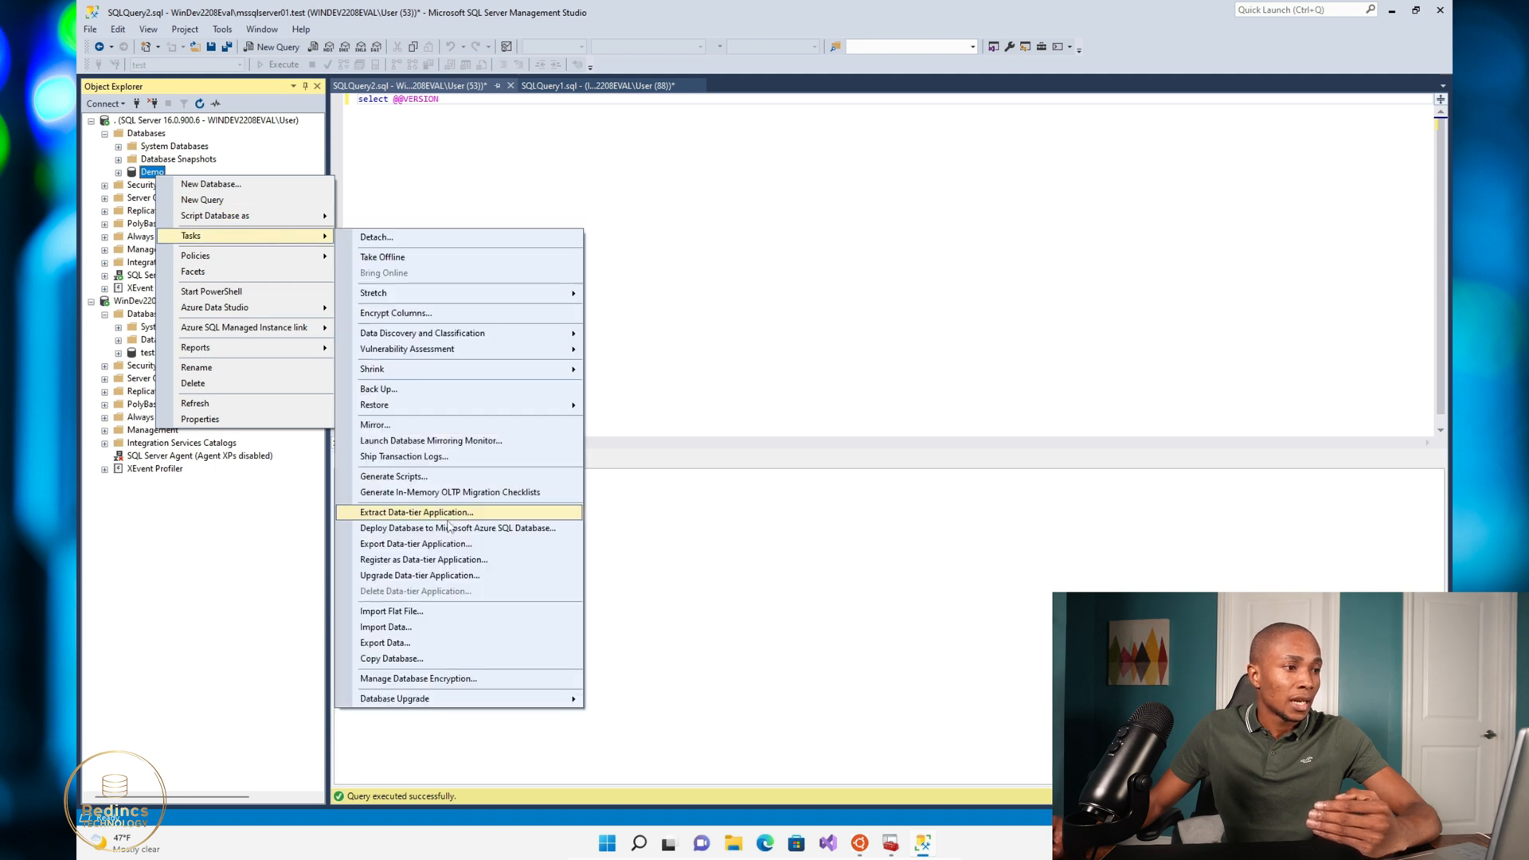
mouse_move(457, 527)
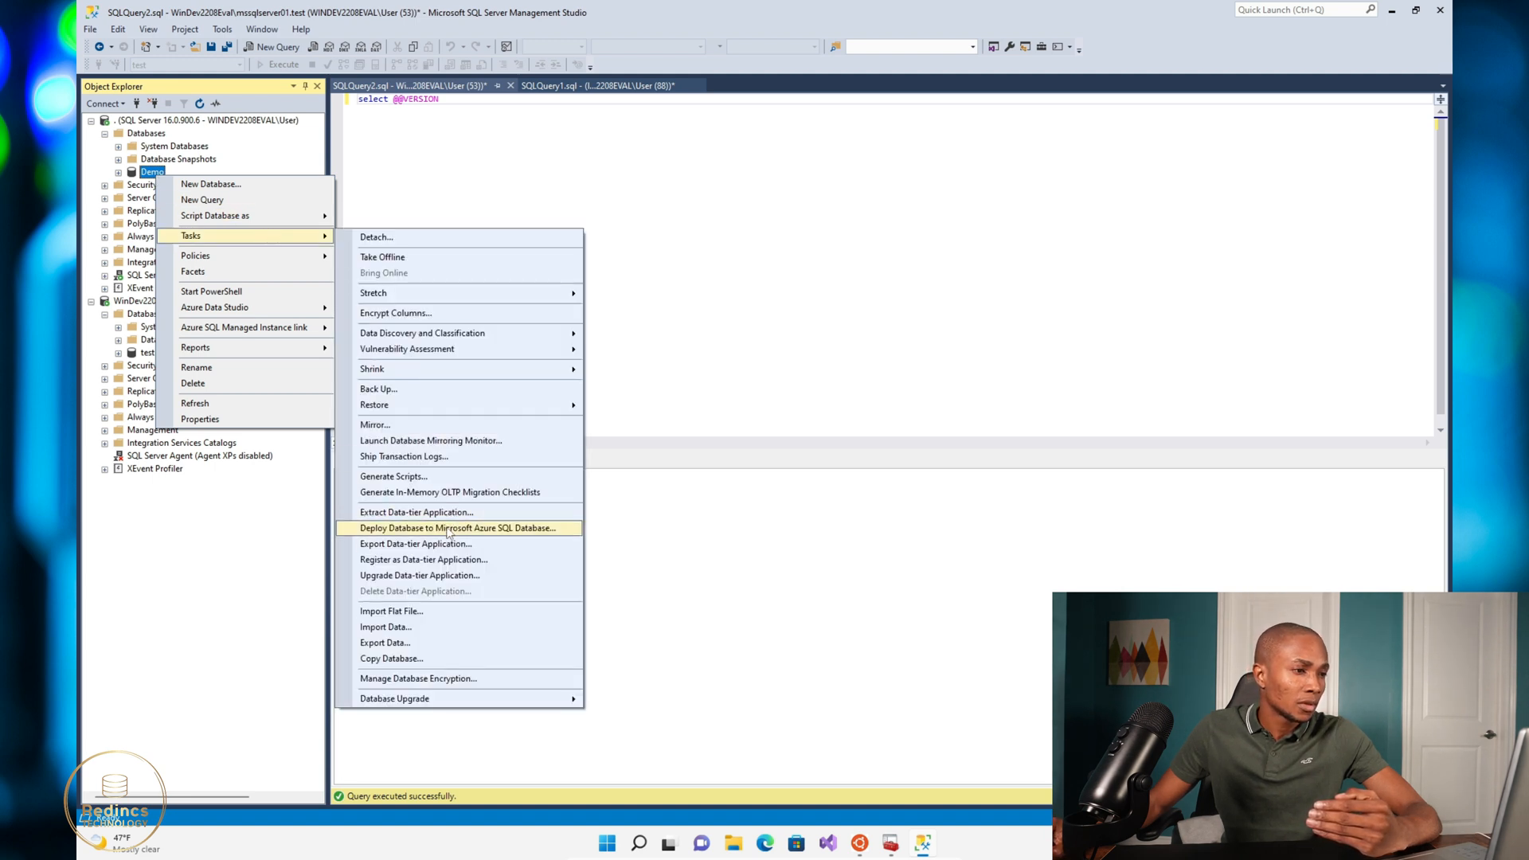
mouse_move(449, 543)
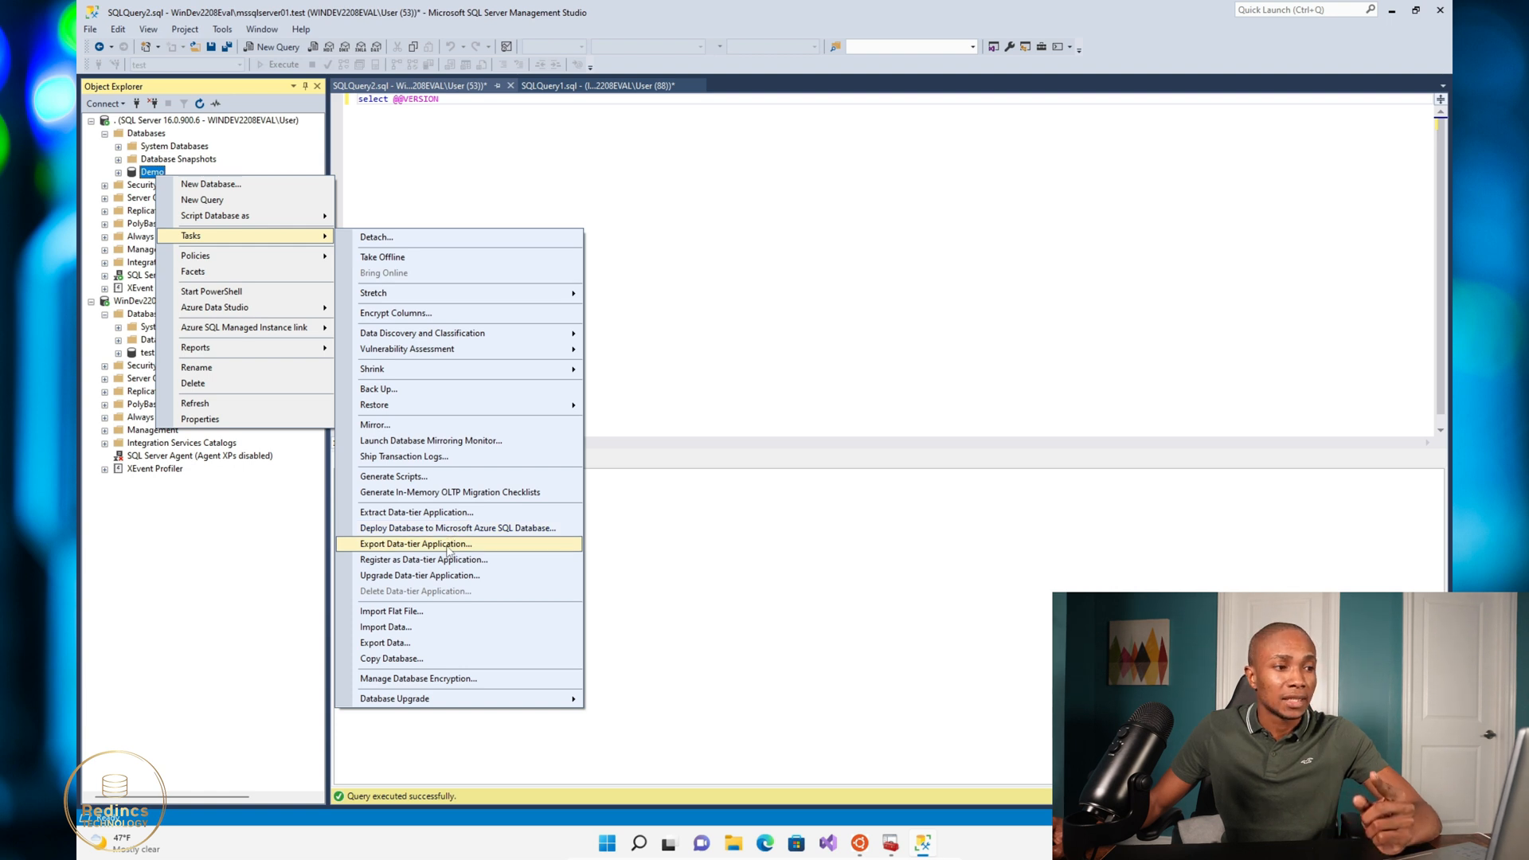
click(415, 544)
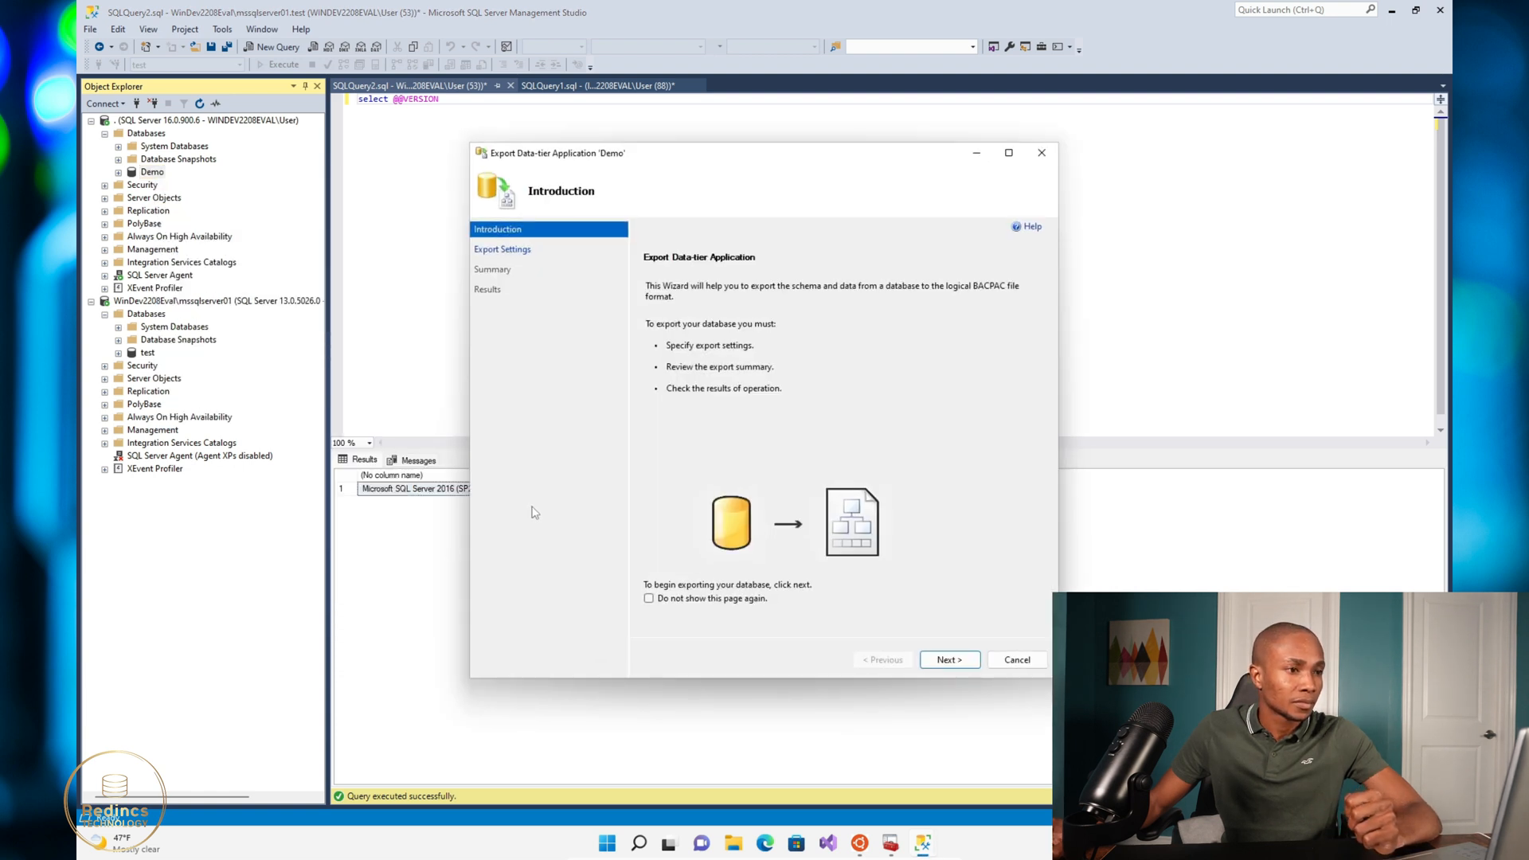
click(946, 660)
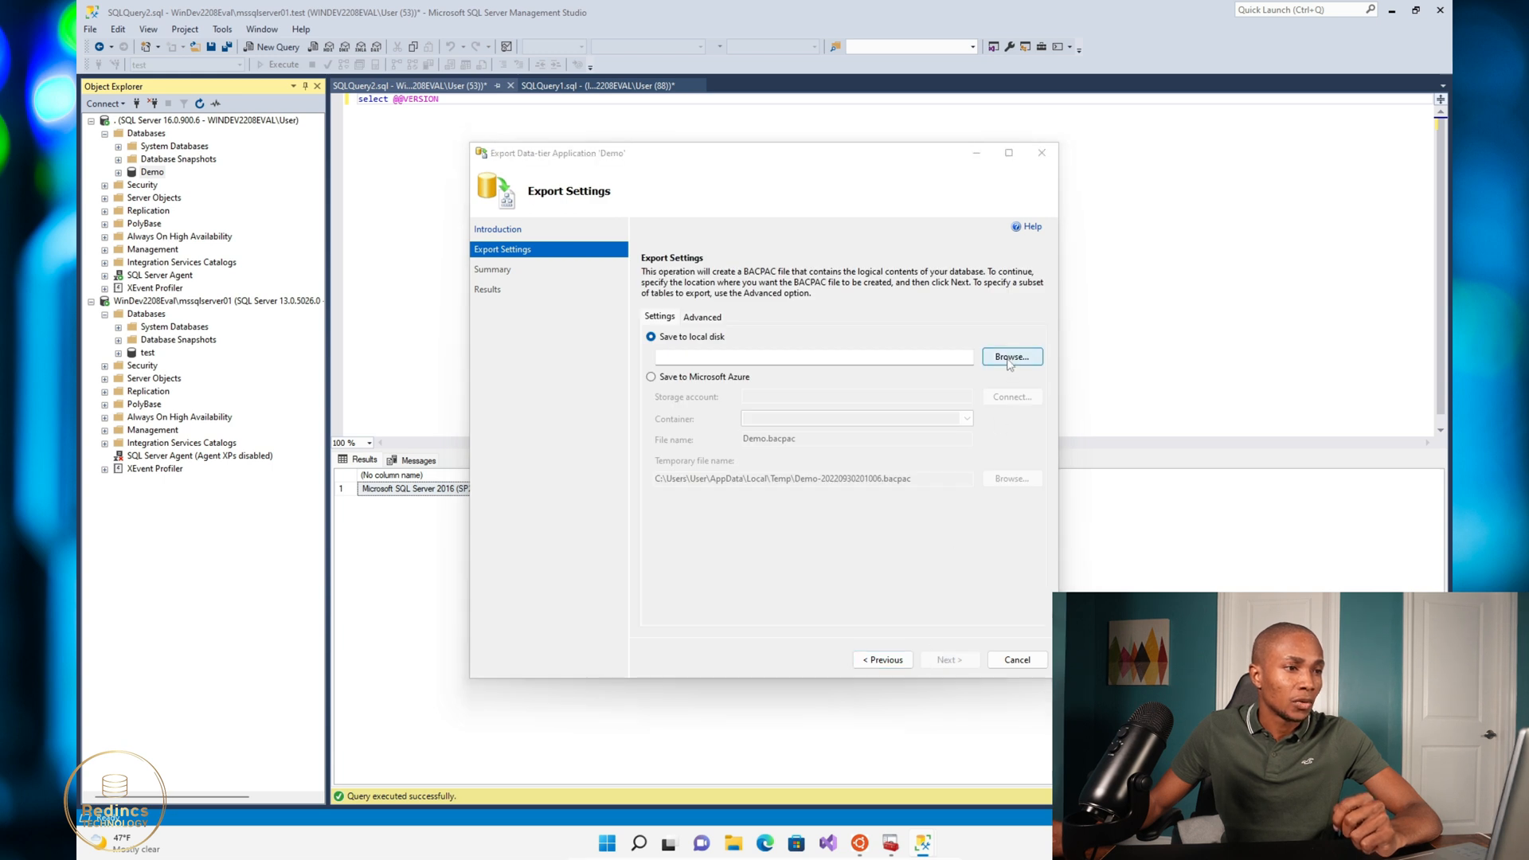
click(1012, 355)
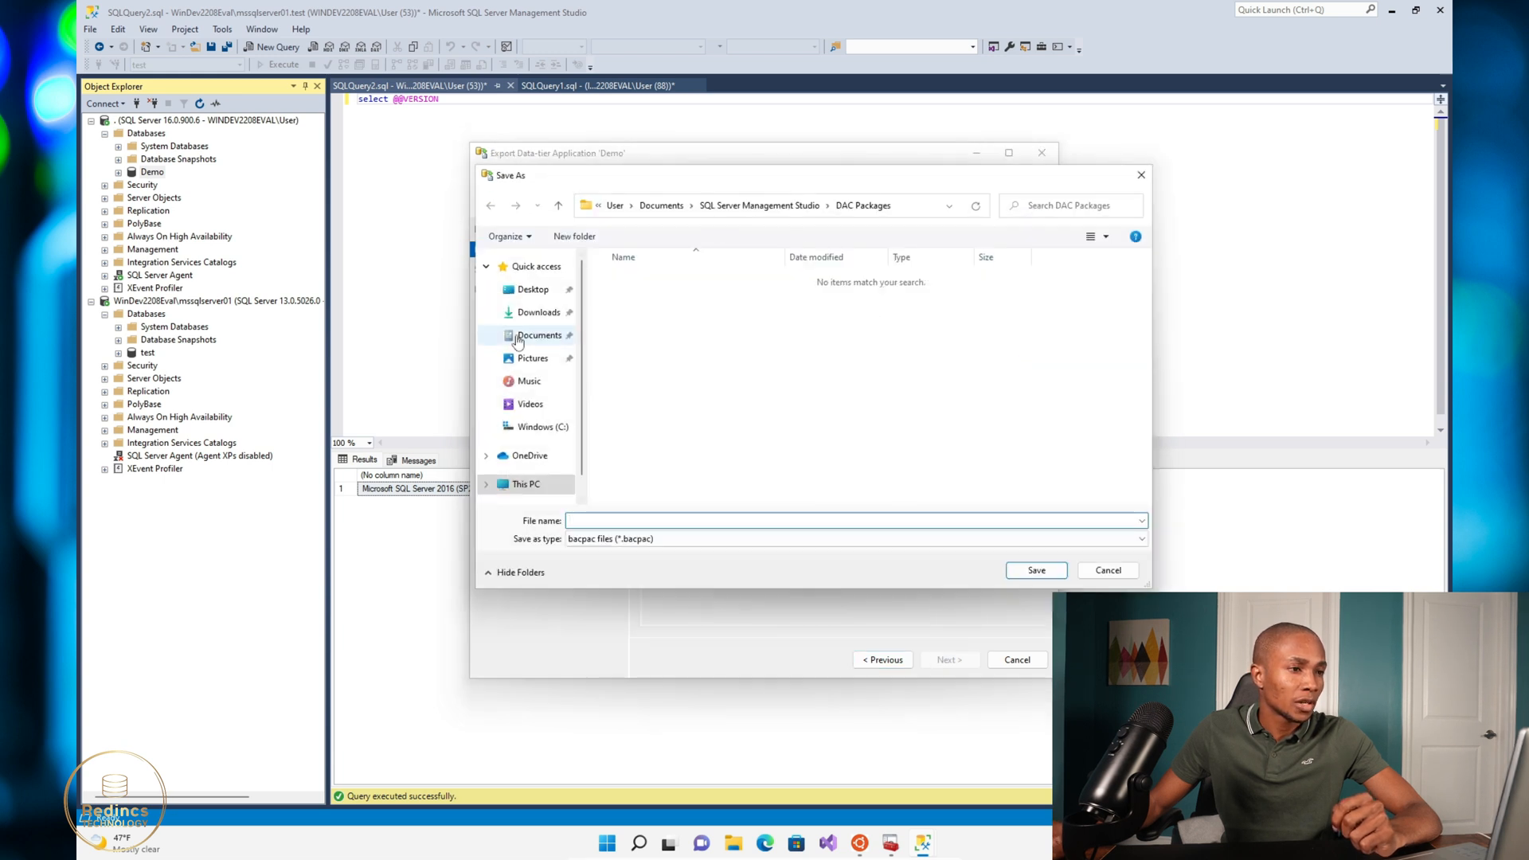
Save the BACPAC as demo12 in C:\backups
click(535, 427)
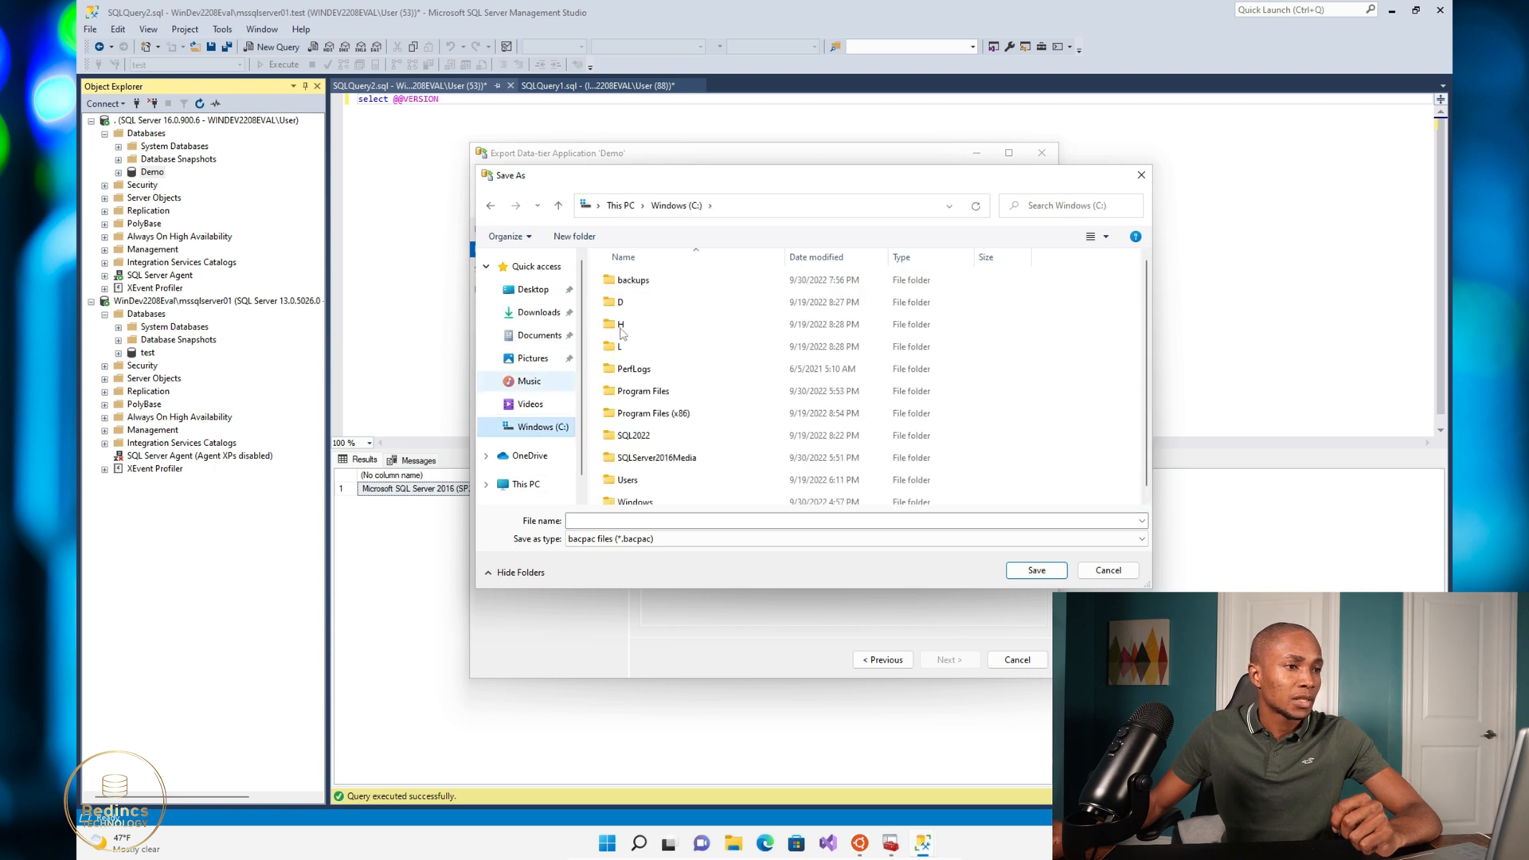
click(632, 280)
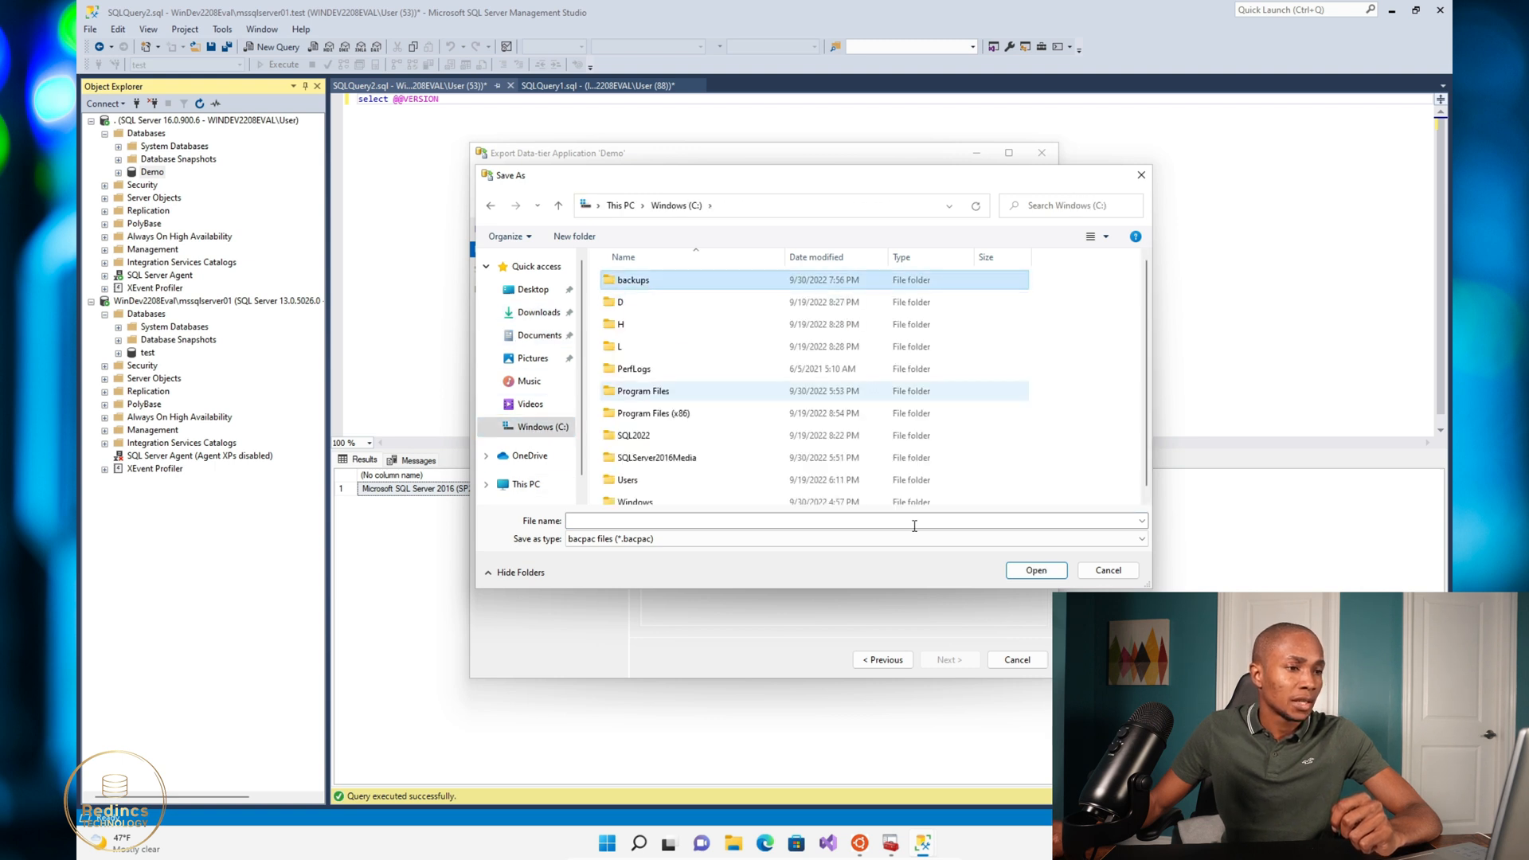
double_click(632, 280)
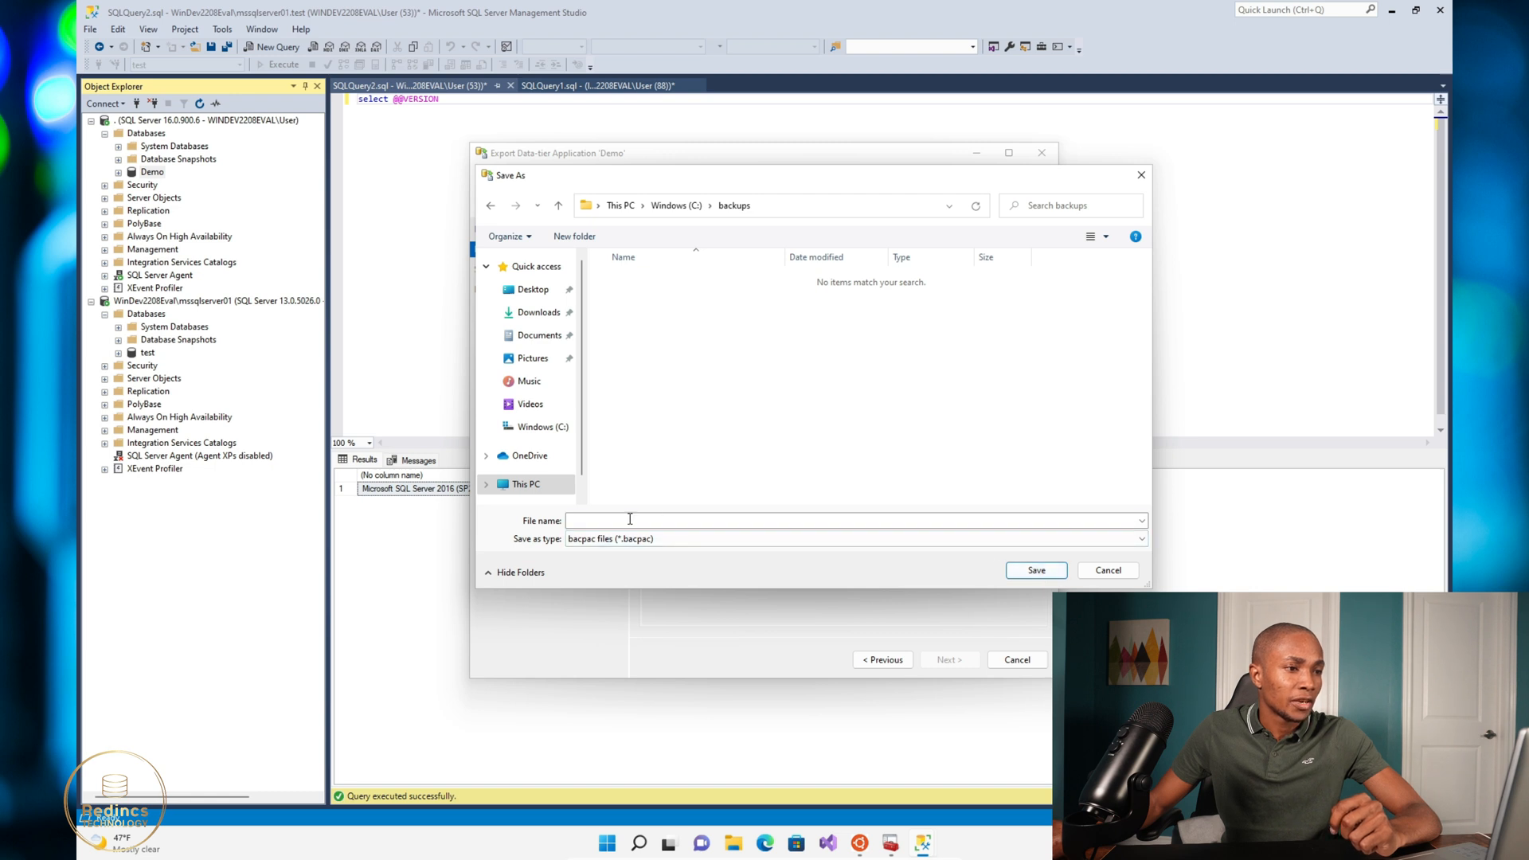
text(demo)
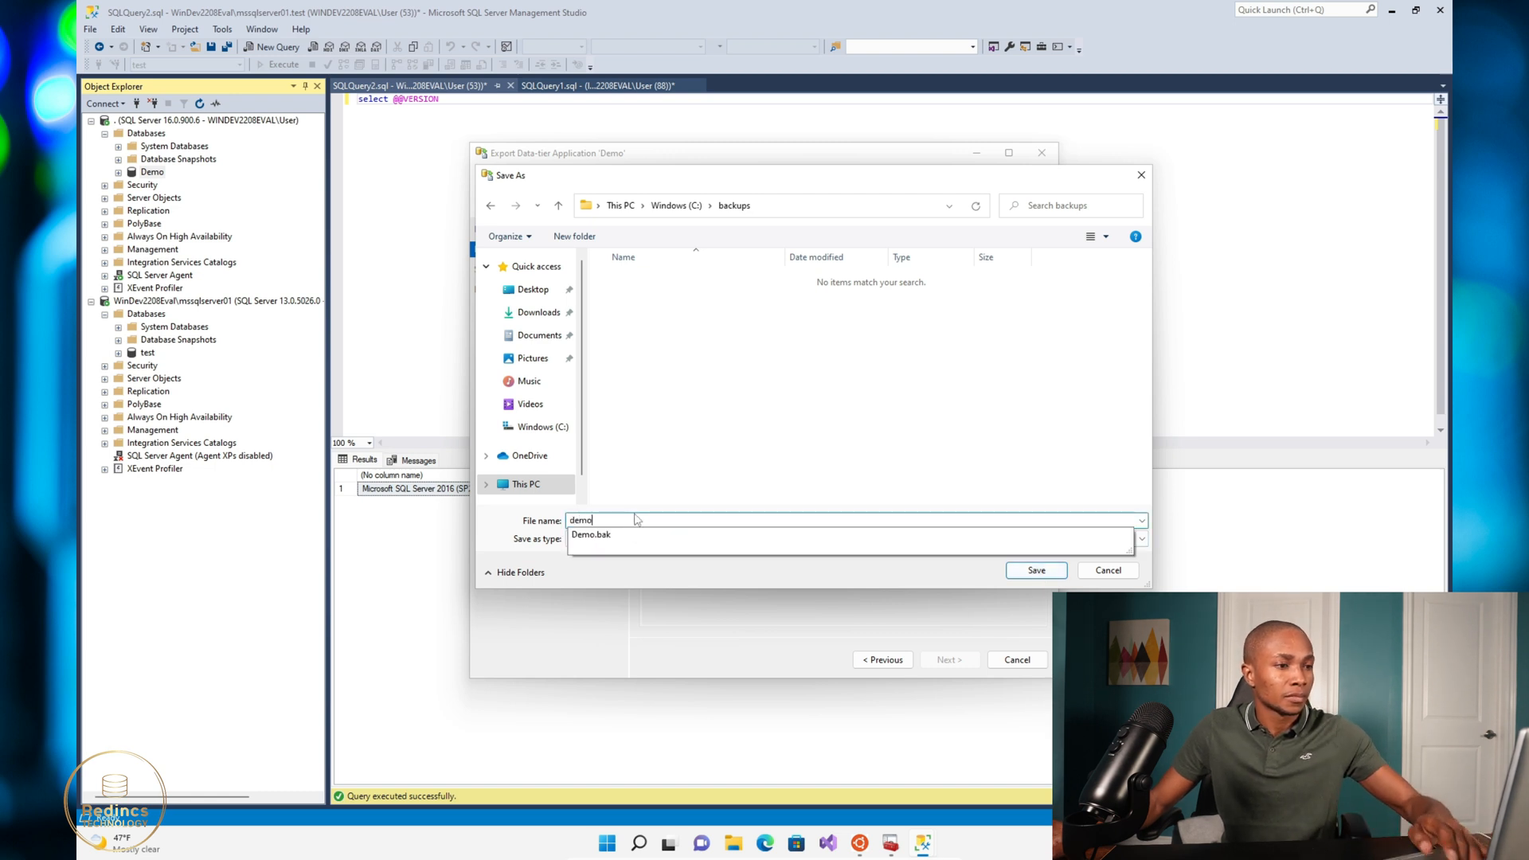
mouse_move(590, 536)
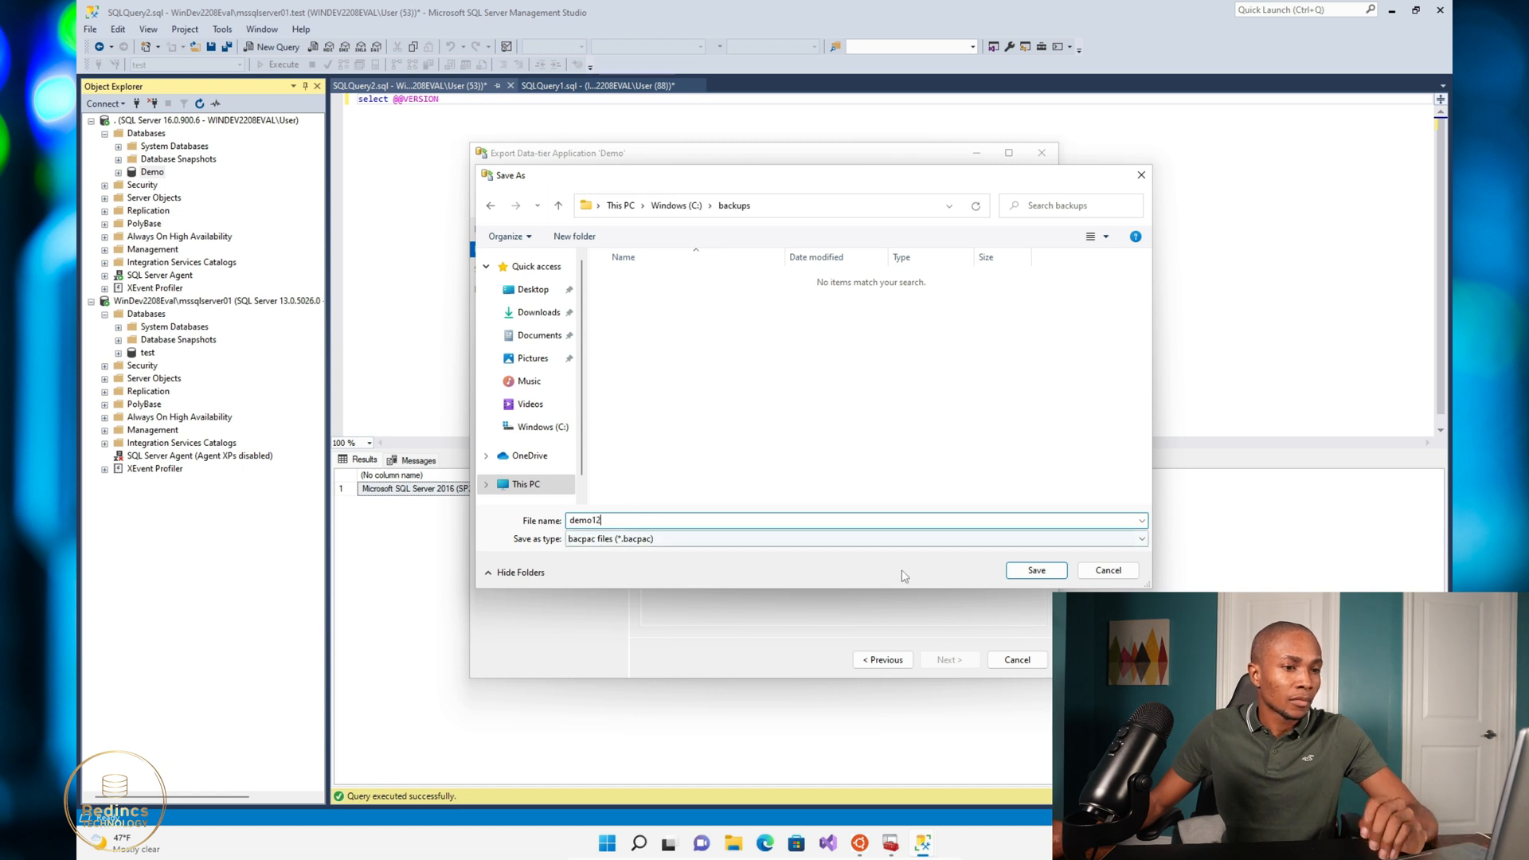
click(1036, 571)
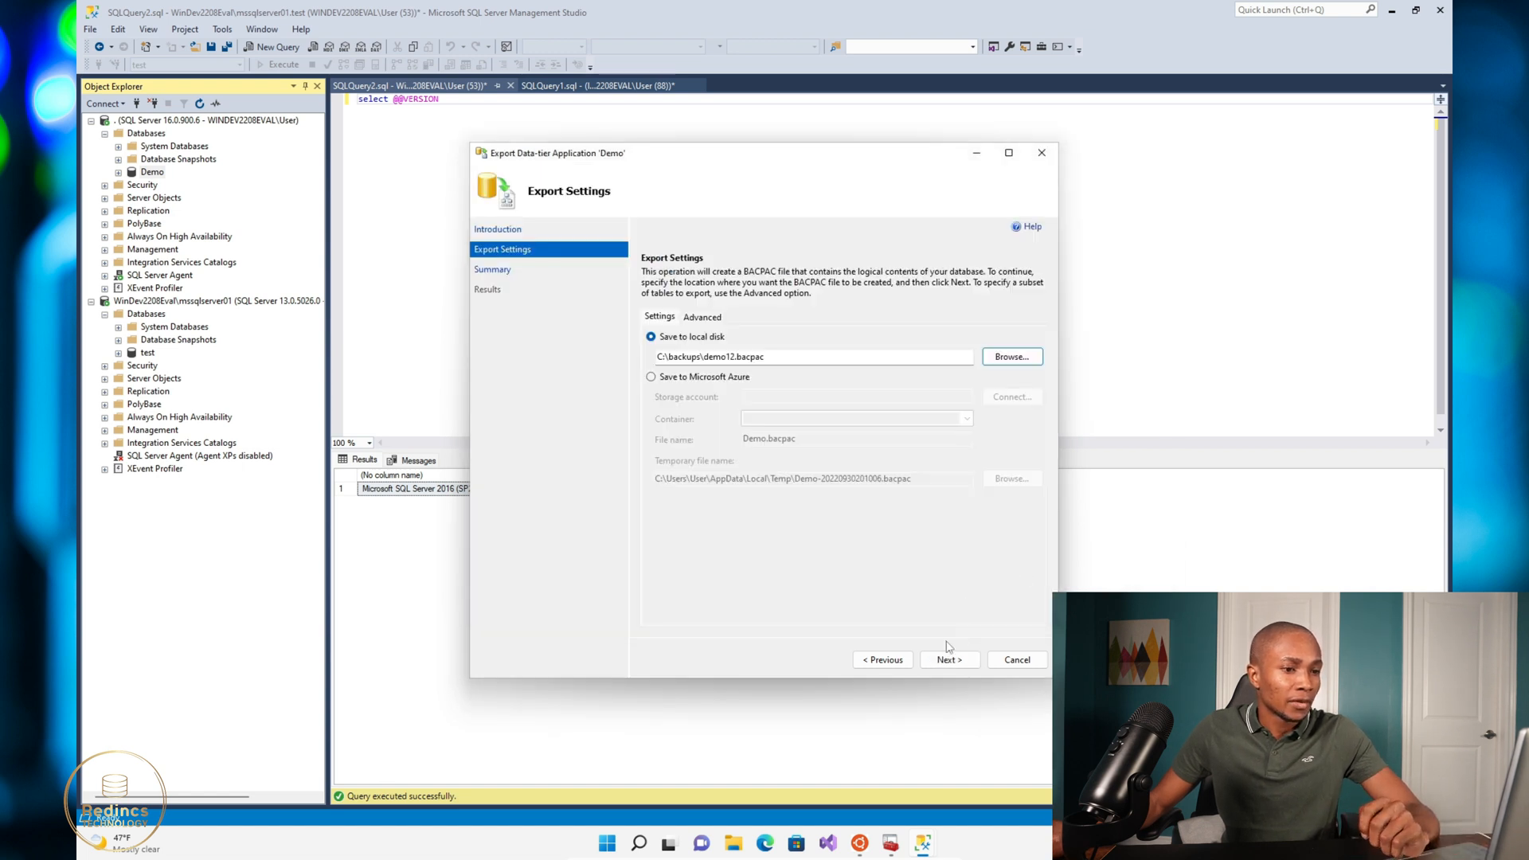
Finish the wizard to export Demo to C:\backups\demo12.bacpac
click(947, 659)
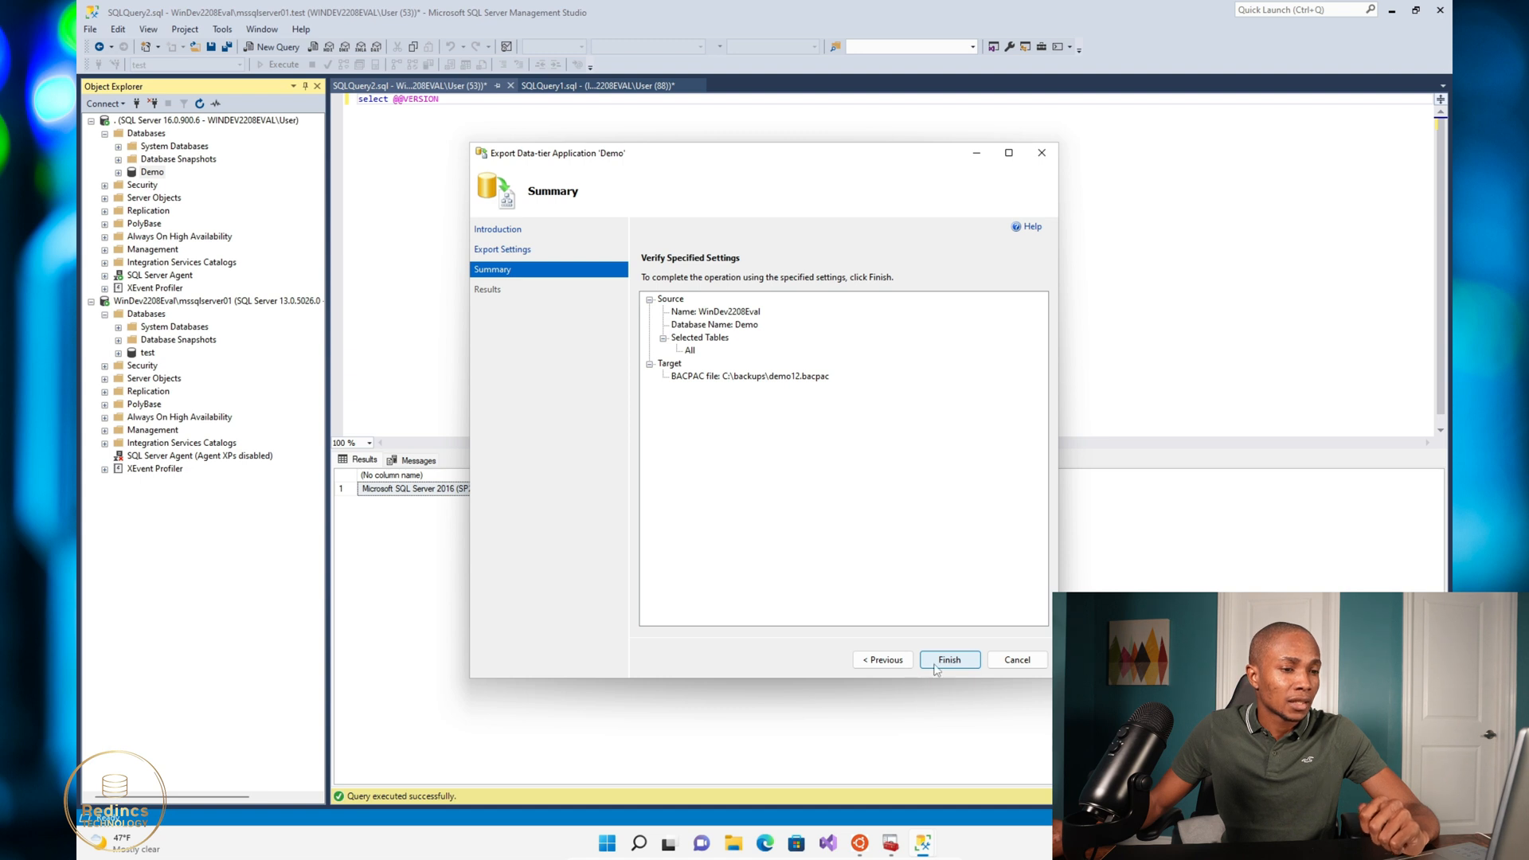
click(949, 660)
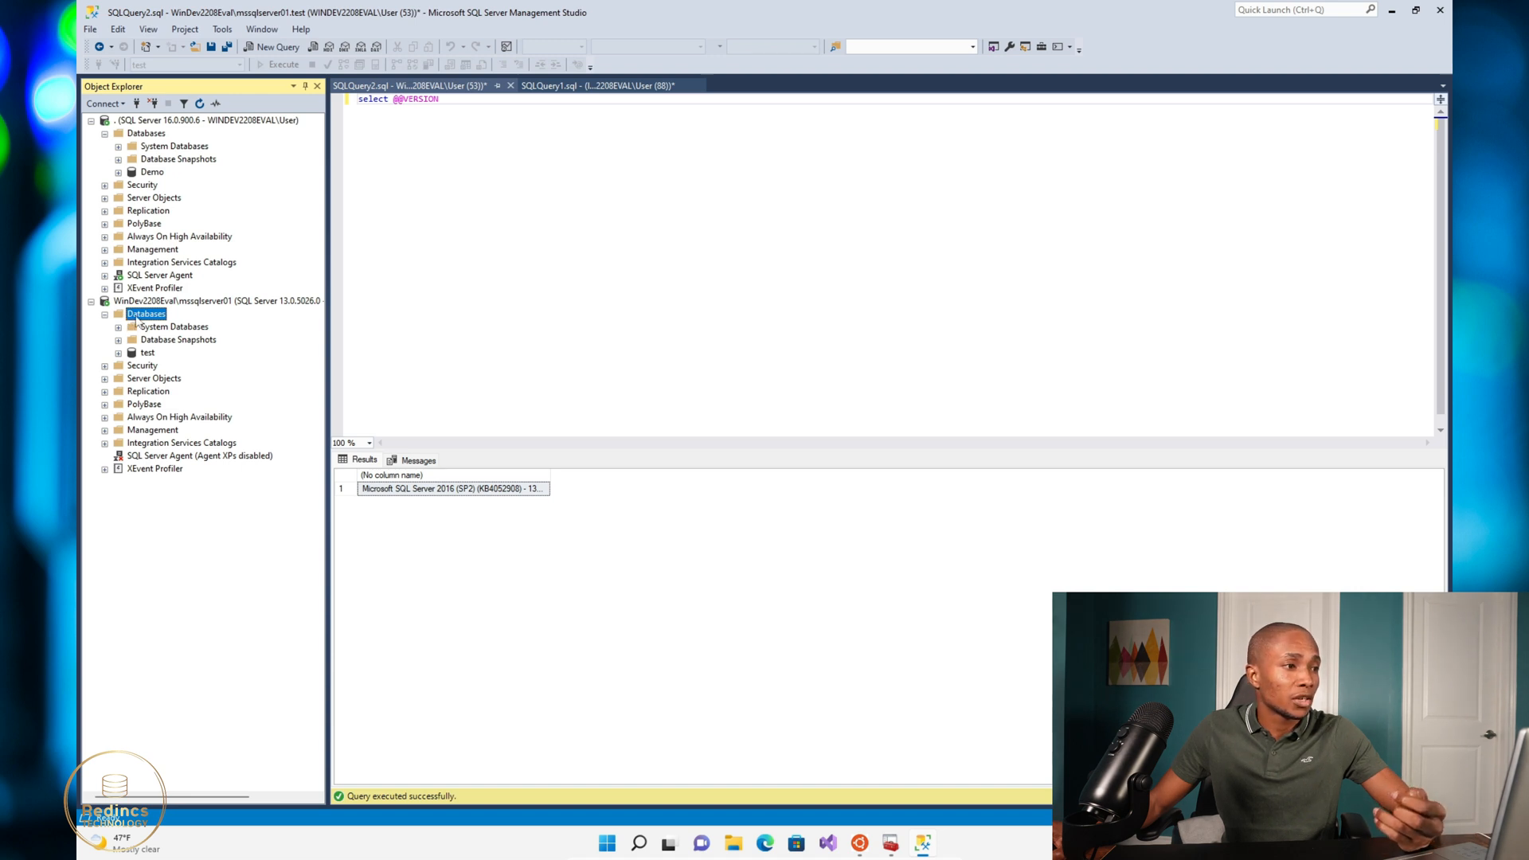
Start the Import Data-tier Application wizard on the 2016 server's Databases node
right_click(146, 314)
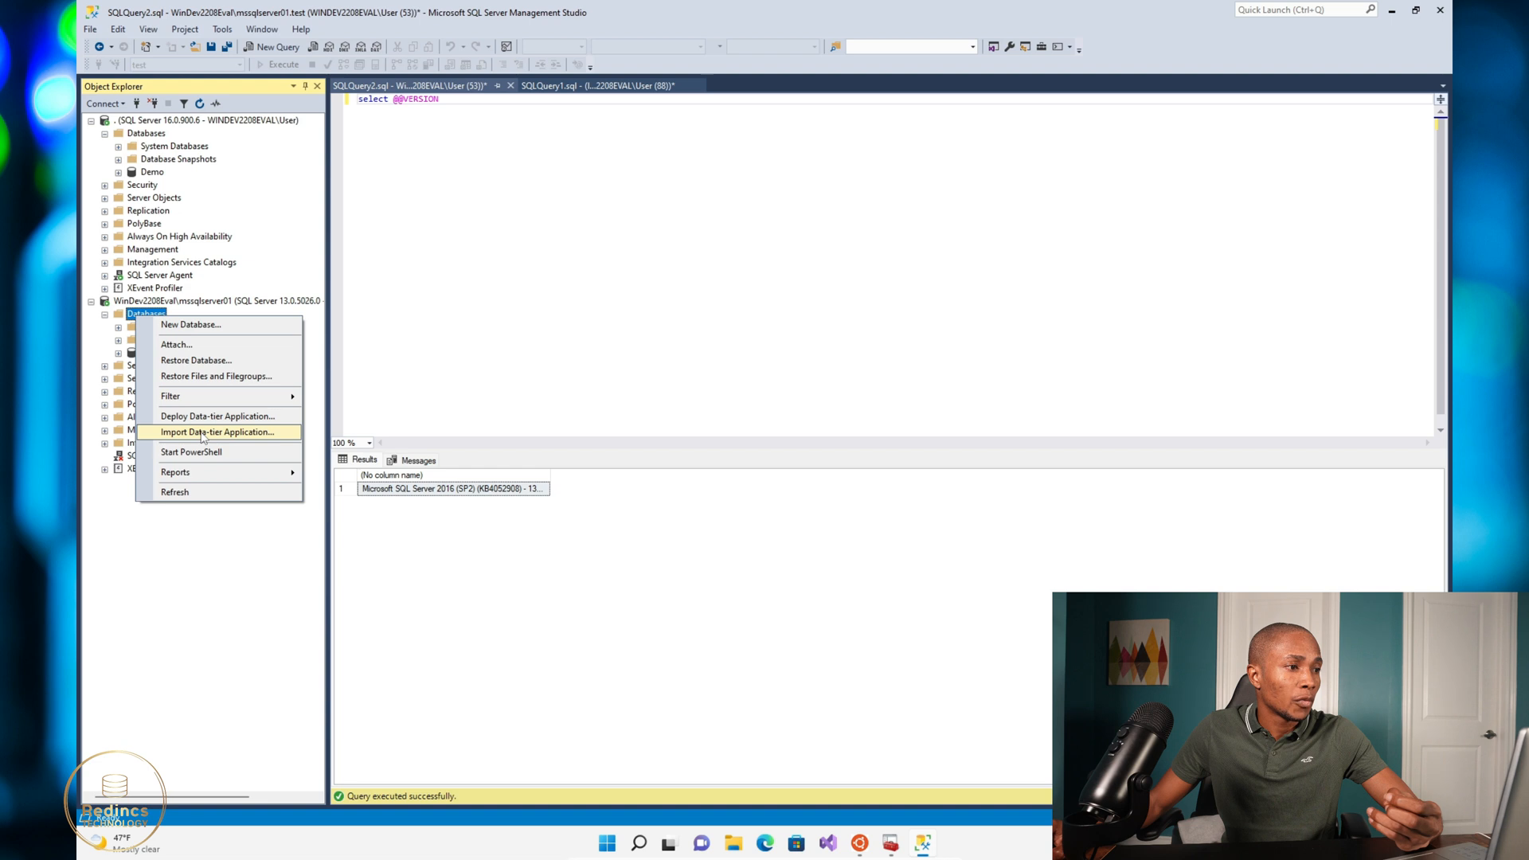
click(217, 431)
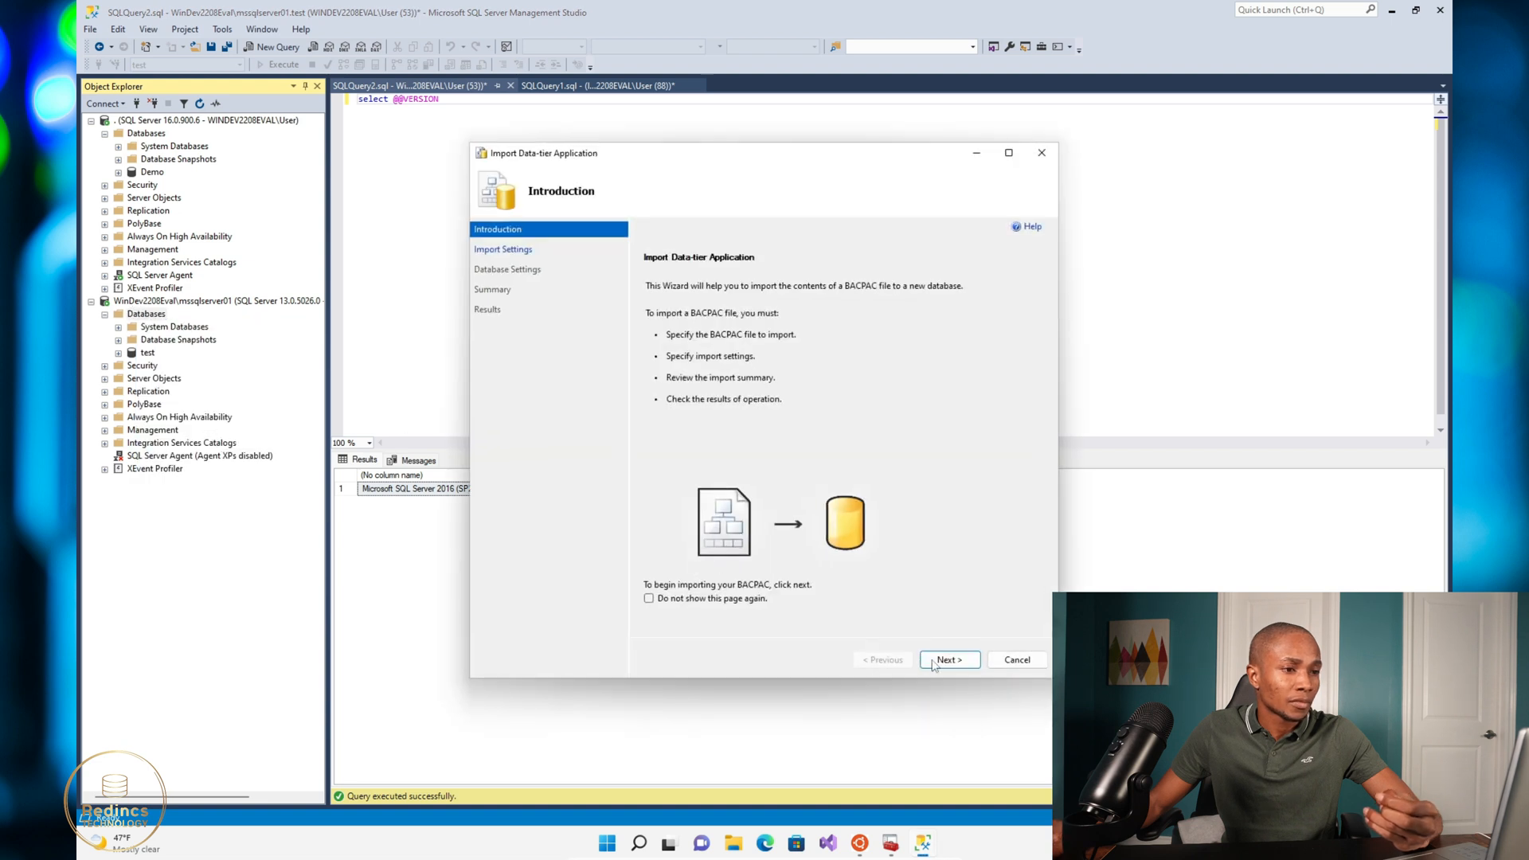
click(947, 660)
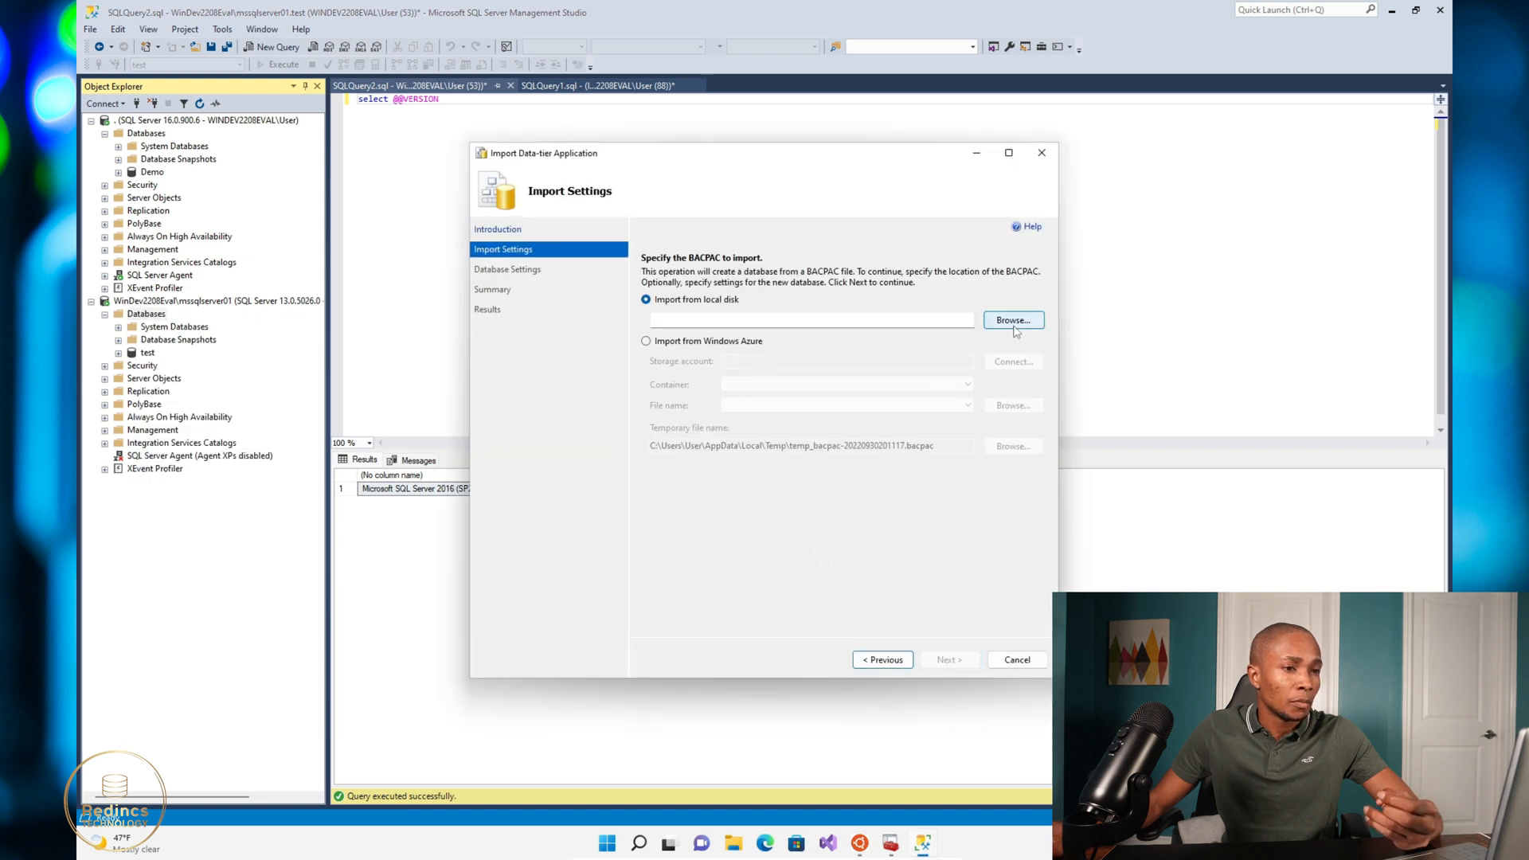
click(1013, 320)
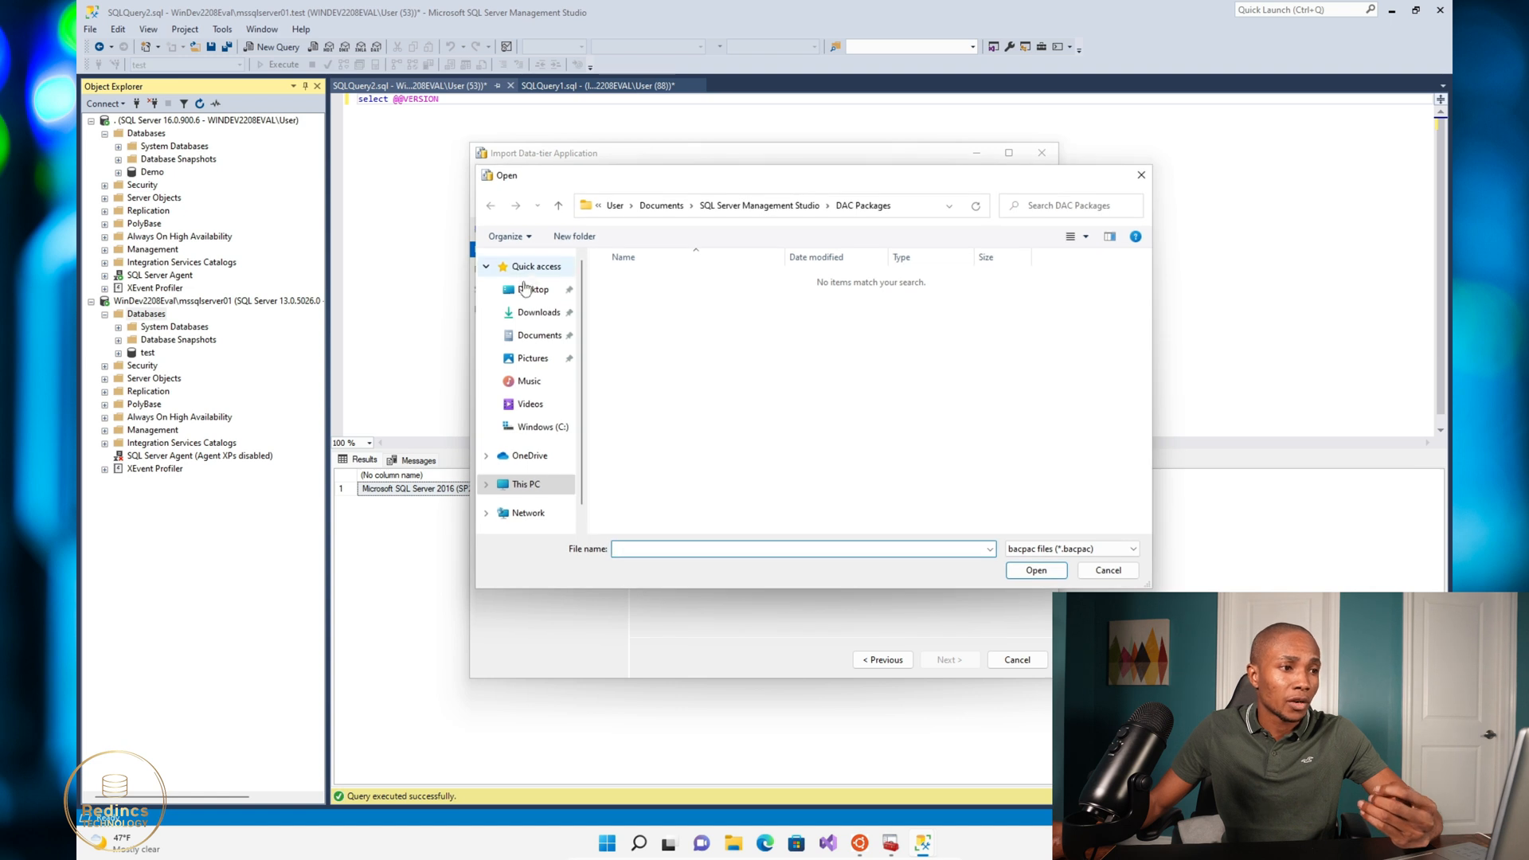
Select C:\backups\demo12.bacpac as the file to import
click(537, 427)
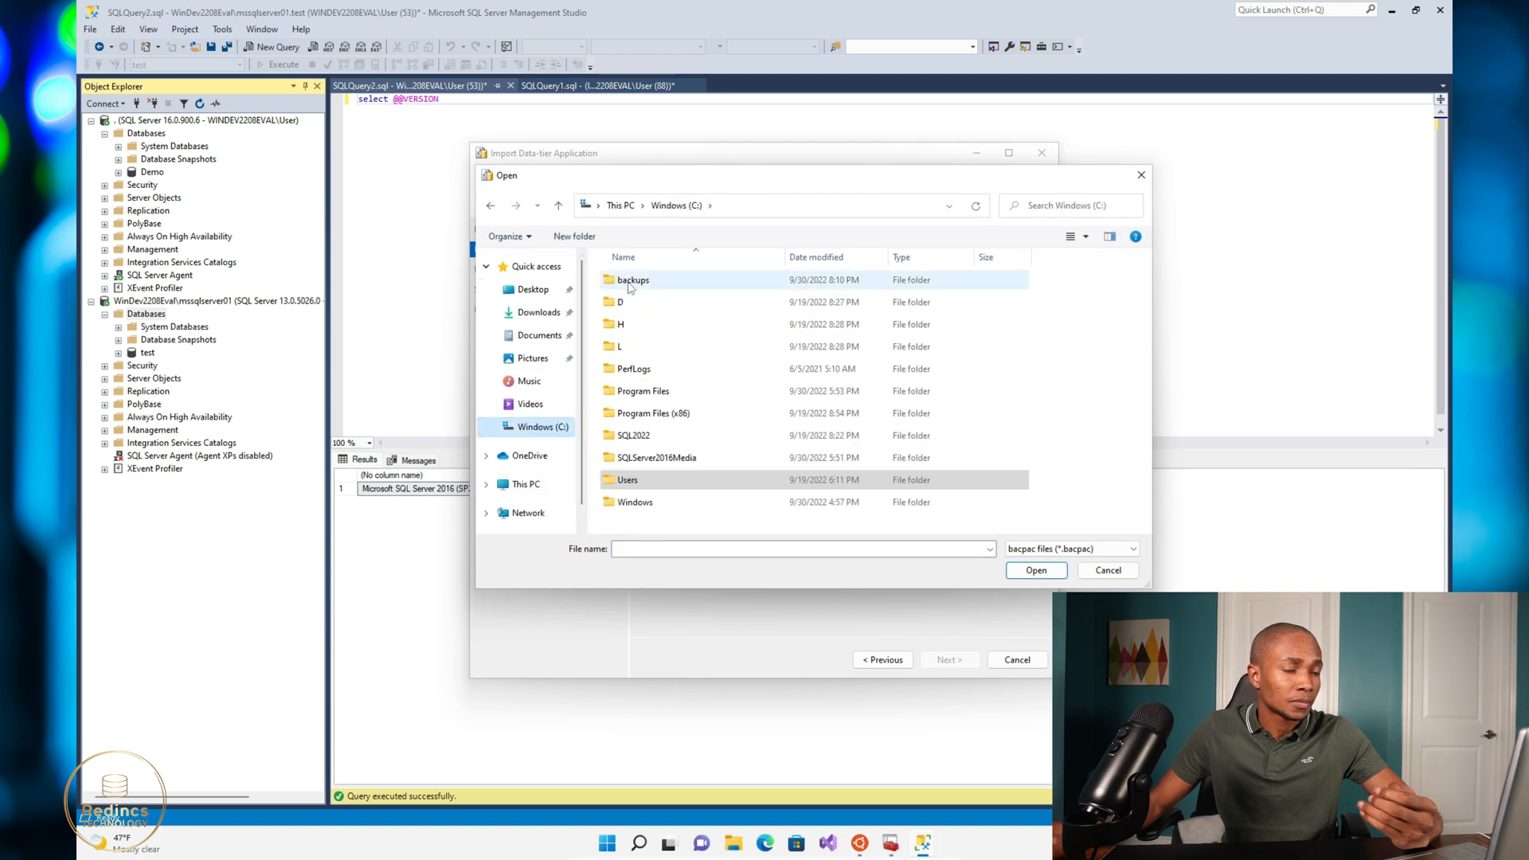
double_click(633, 280)
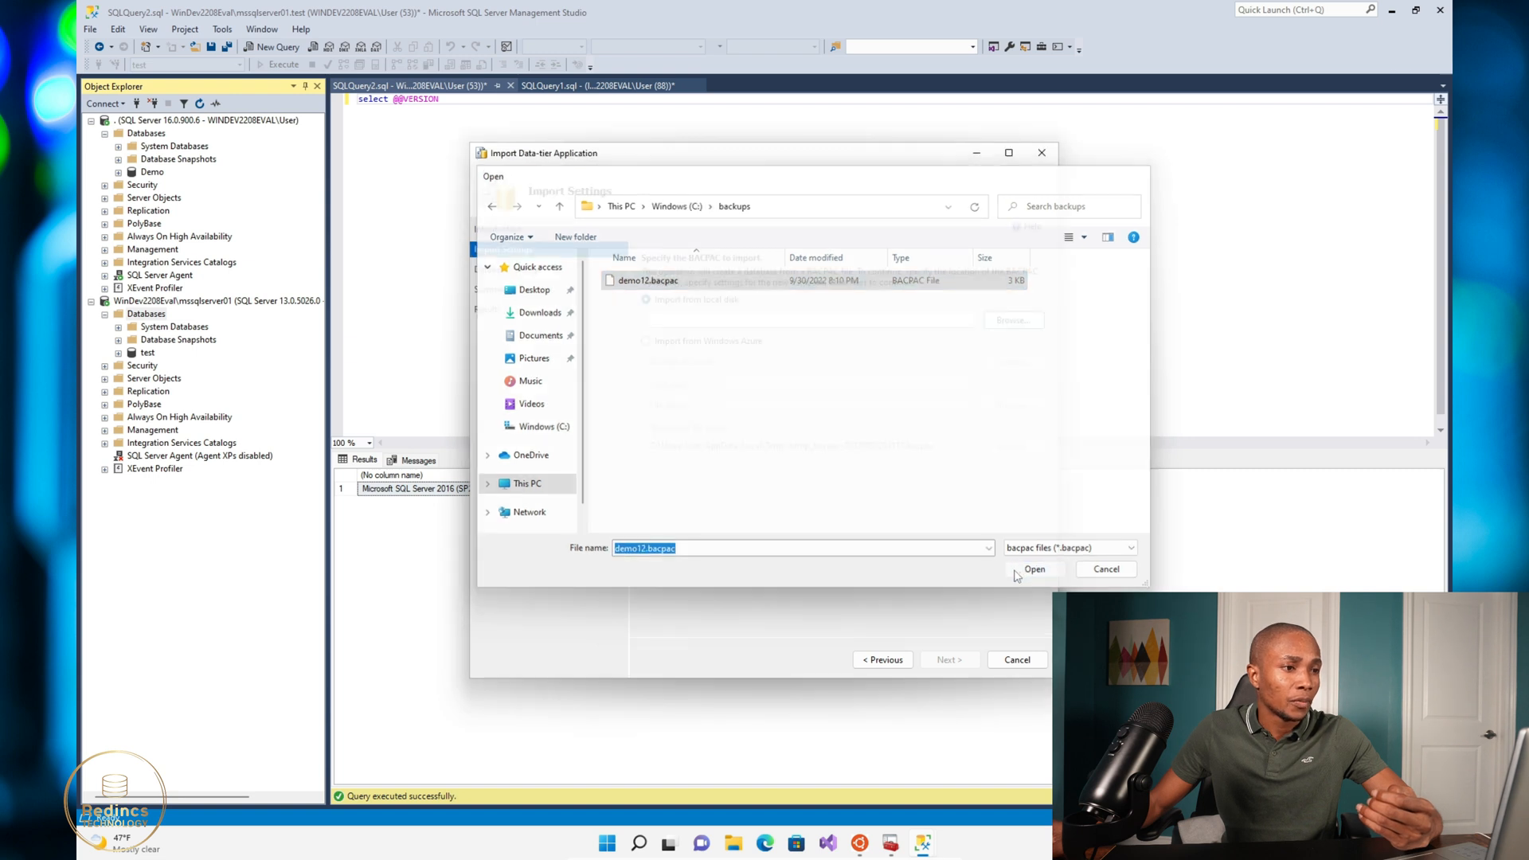
click(1034, 569)
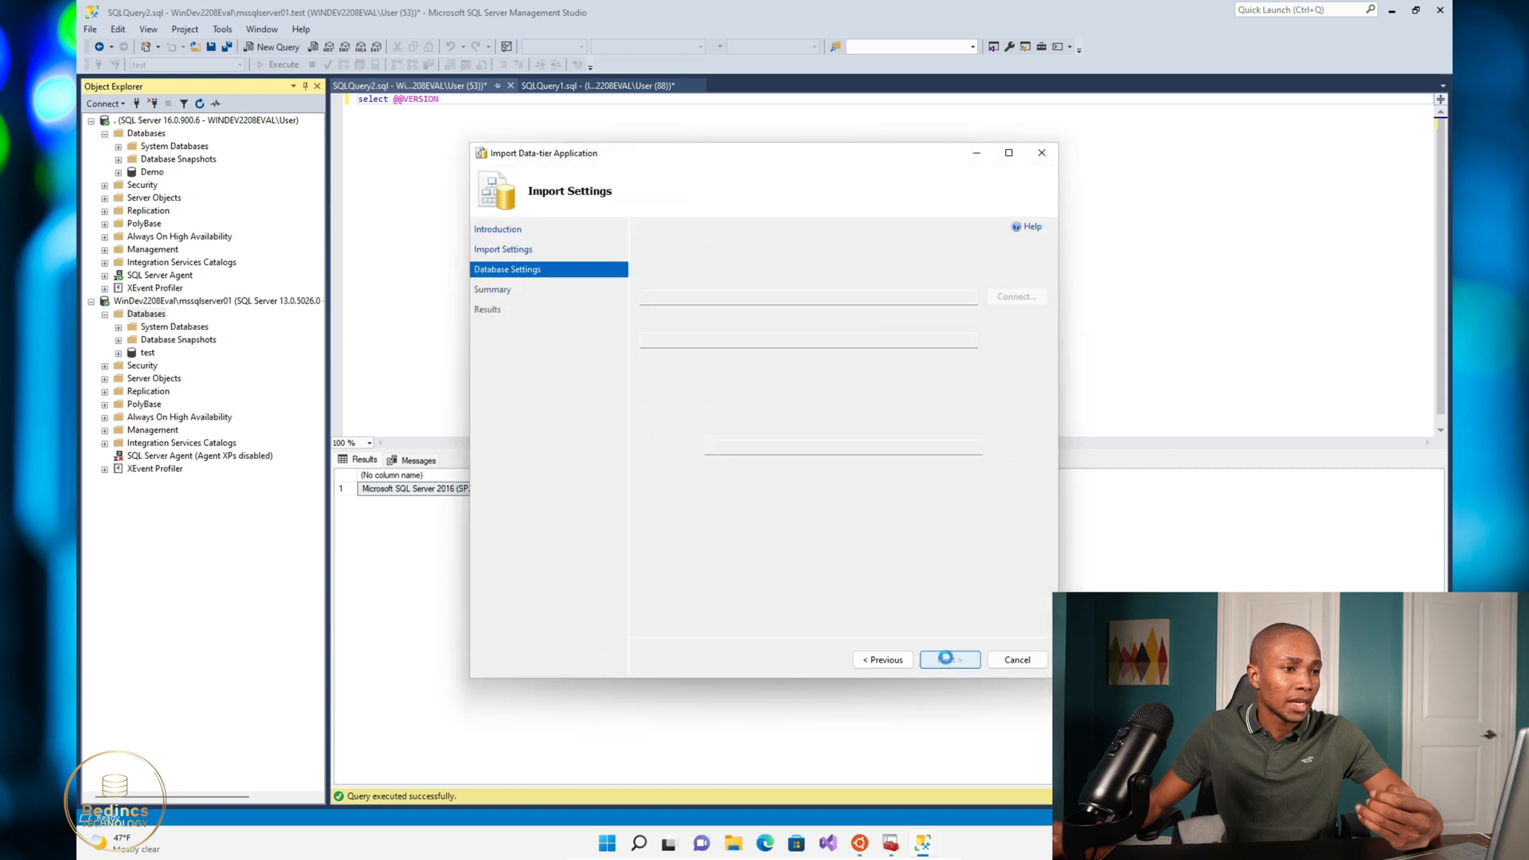
Keep demo12 as the new database name and finish the import into the 2016 server
click(946, 660)
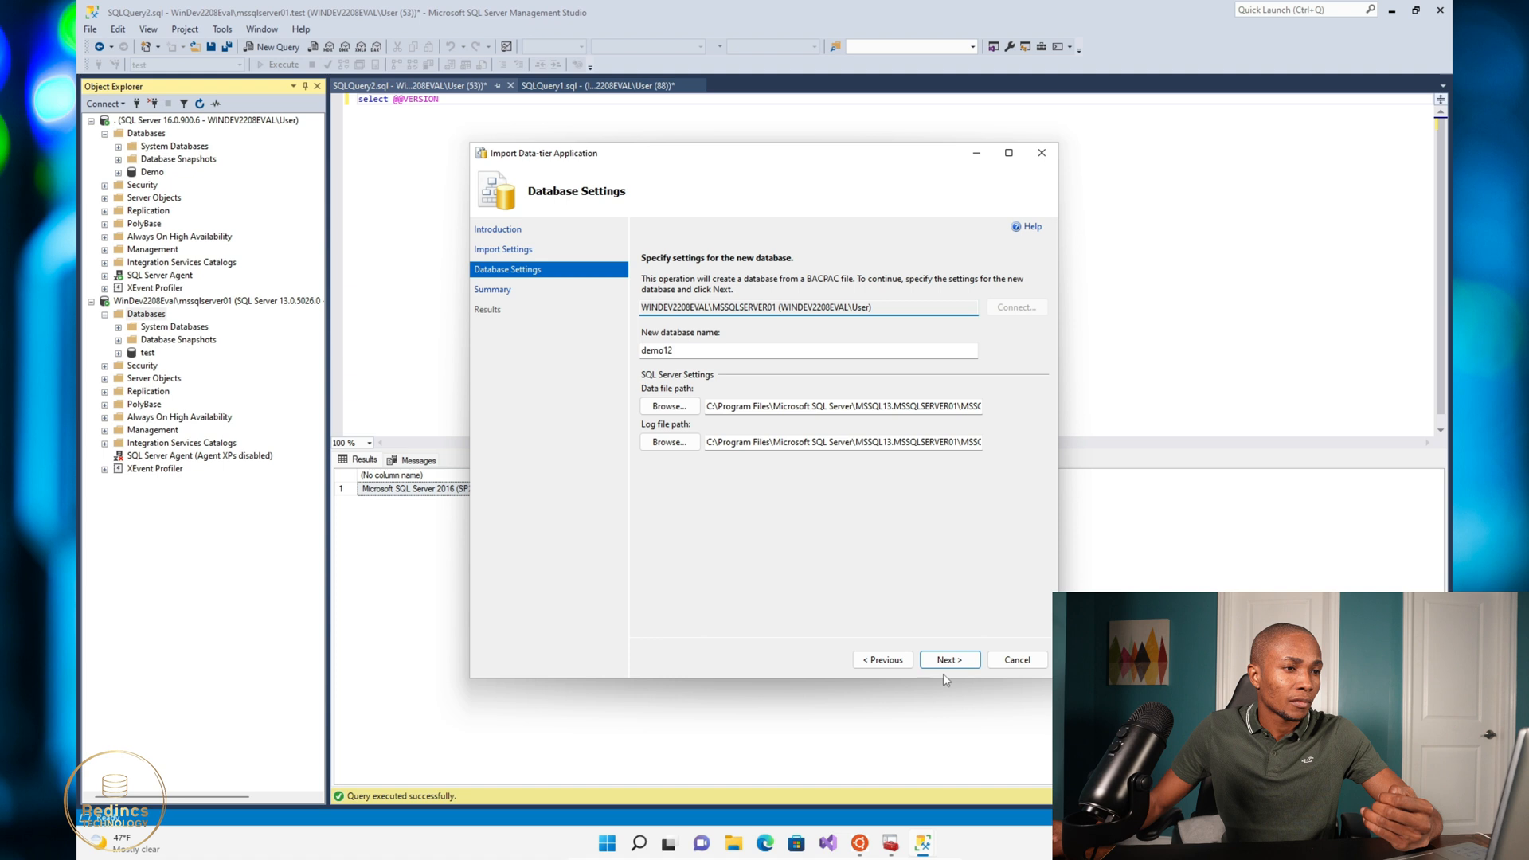
click(683, 351)
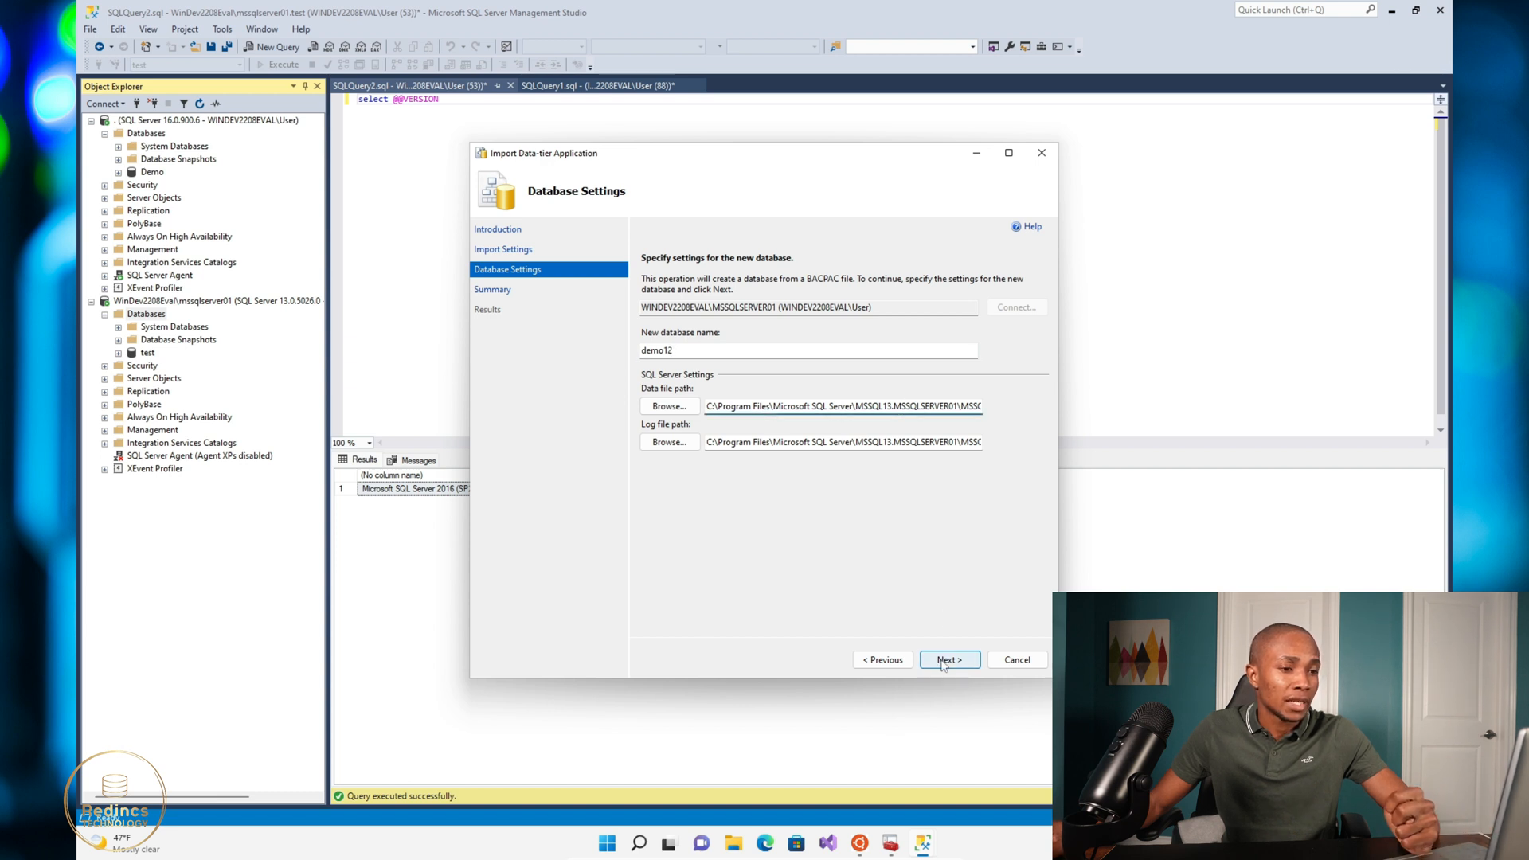
click(946, 659)
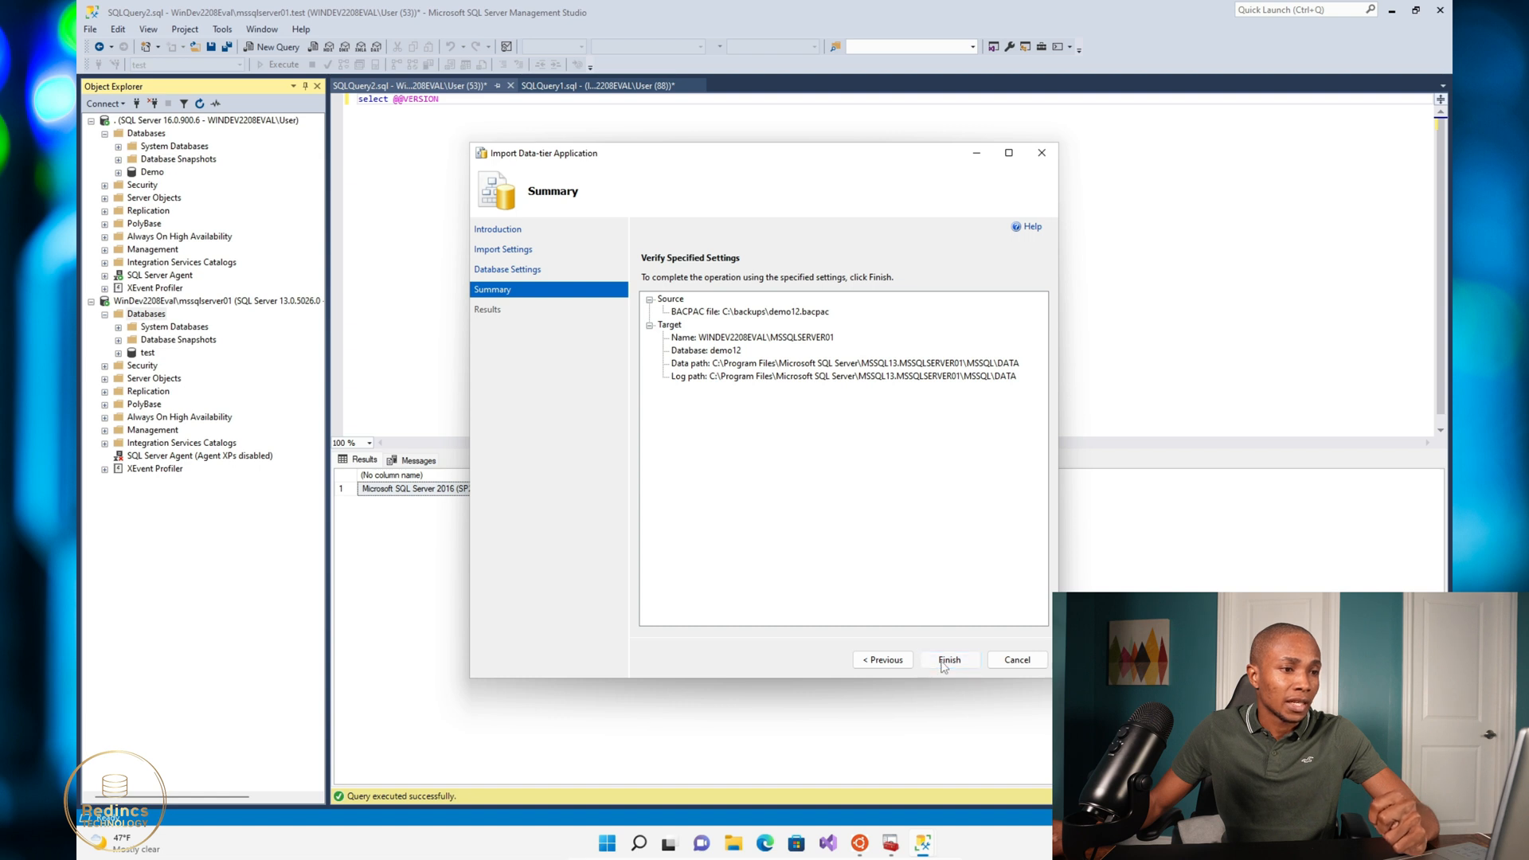
click(948, 660)
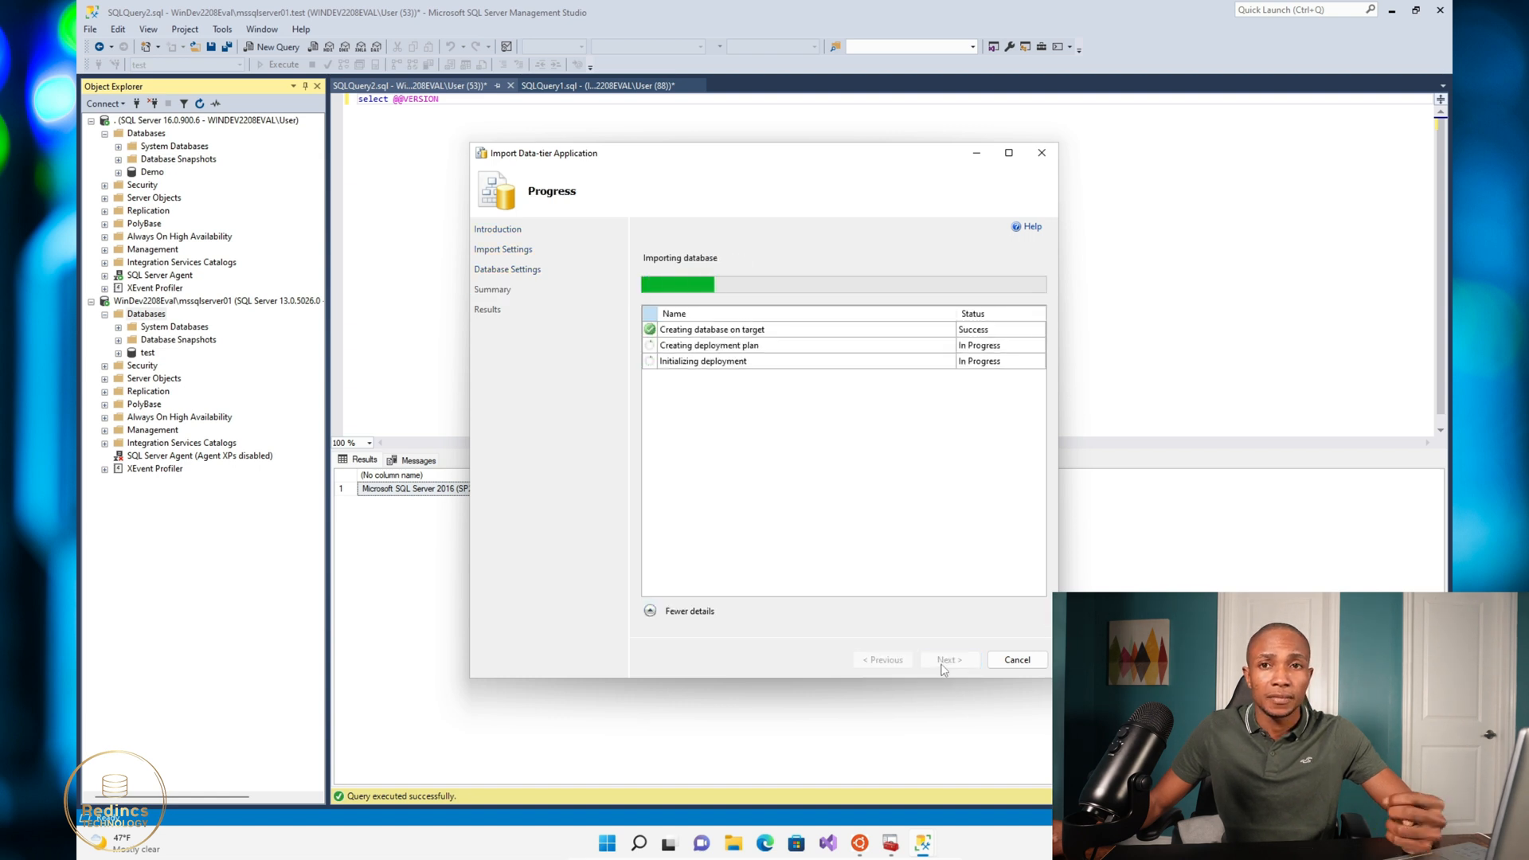